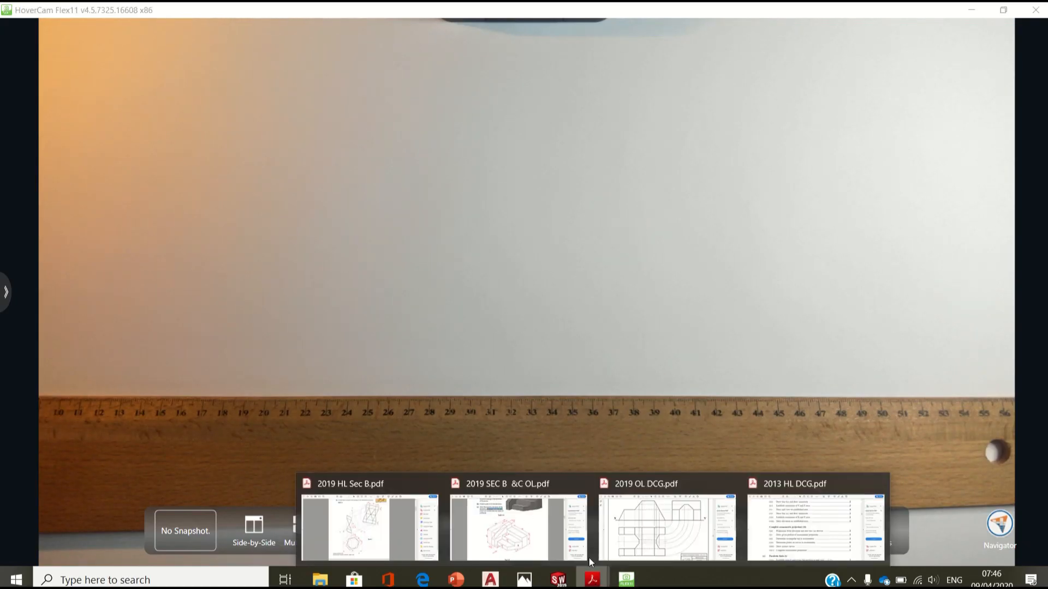
- Bring up the 2019 HL Sec B paper and highlight a key phrase in question B-1
left_click(368, 528)
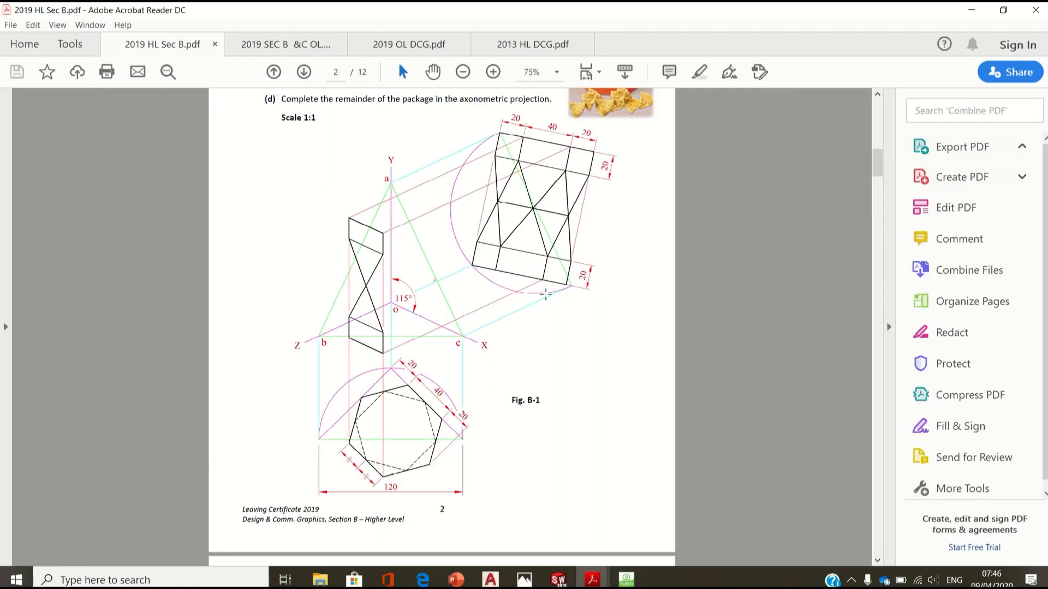
scroll("up", 3)
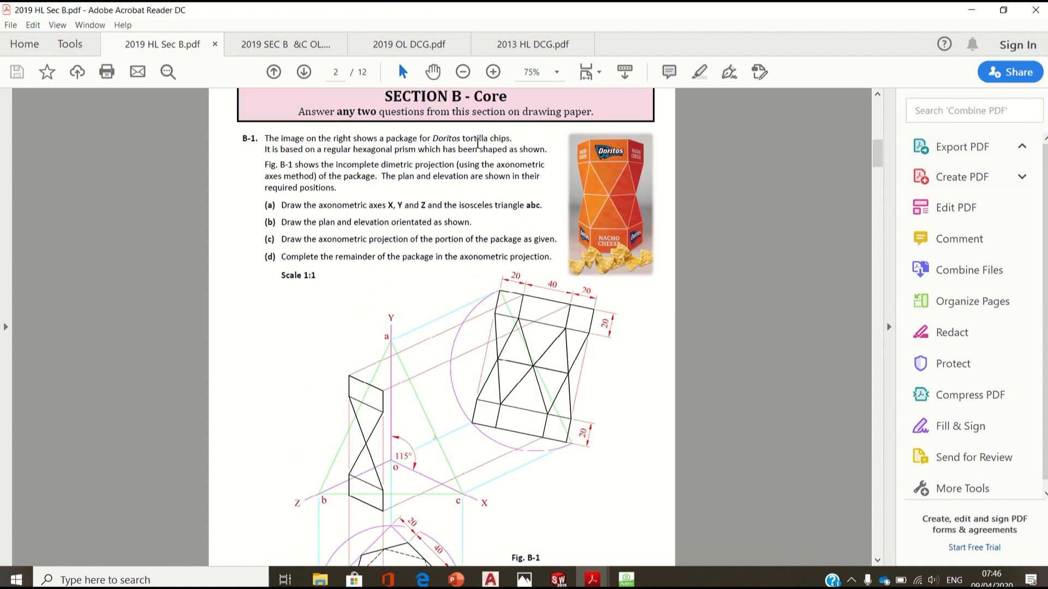
mouse_move(346, 149)
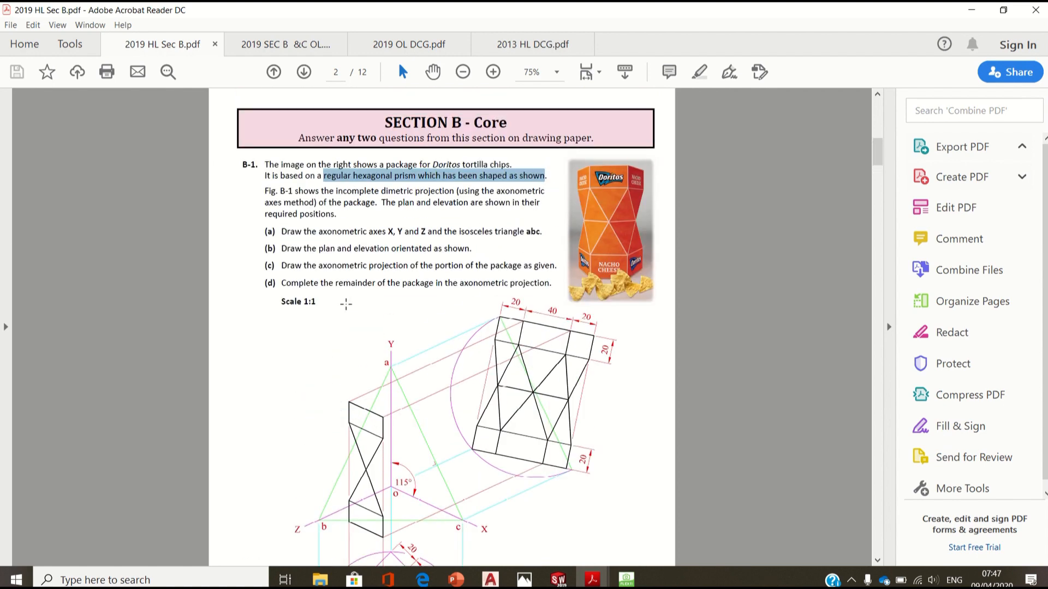
double_click(416, 191)
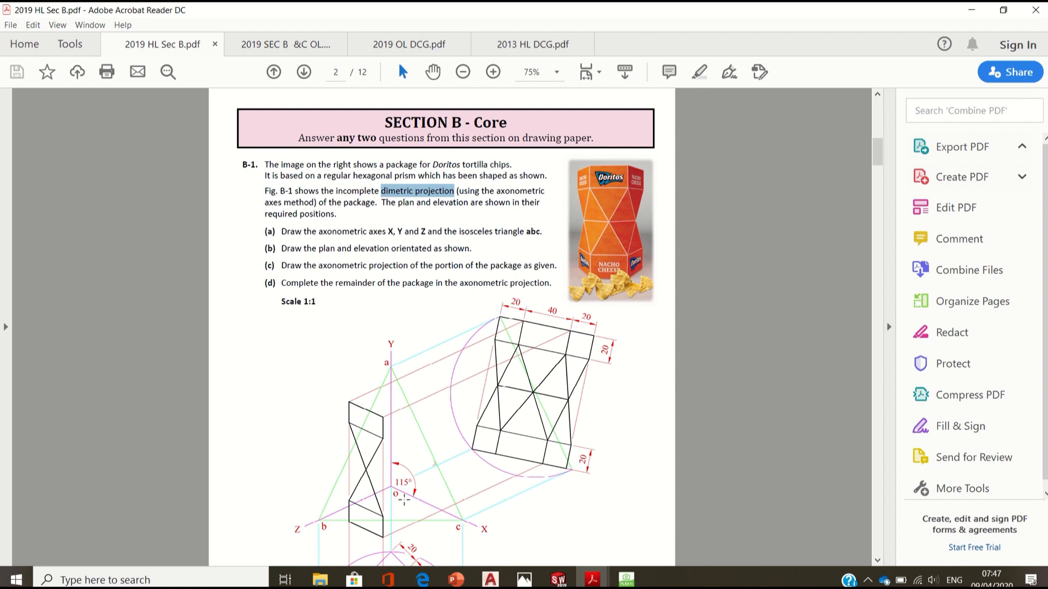
mouse_move(379, 472)
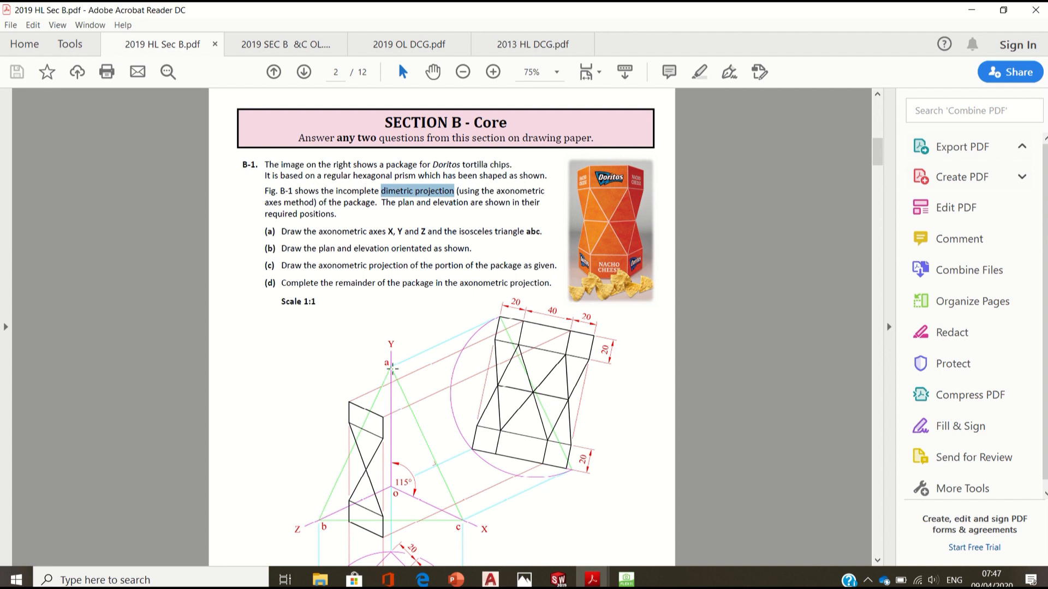
mouse_move(336, 468)
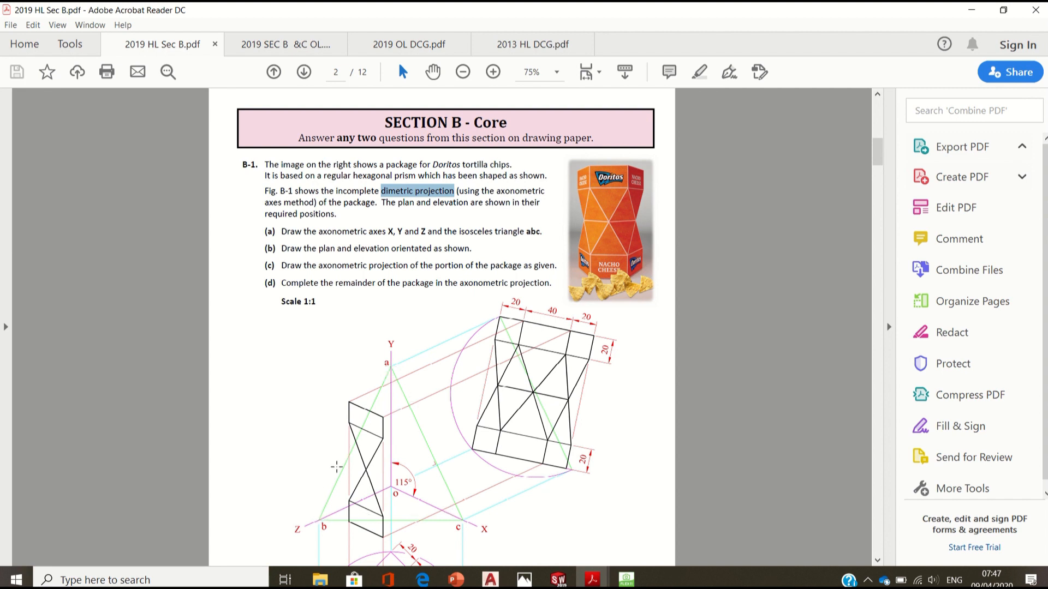
mouse_move(383, 404)
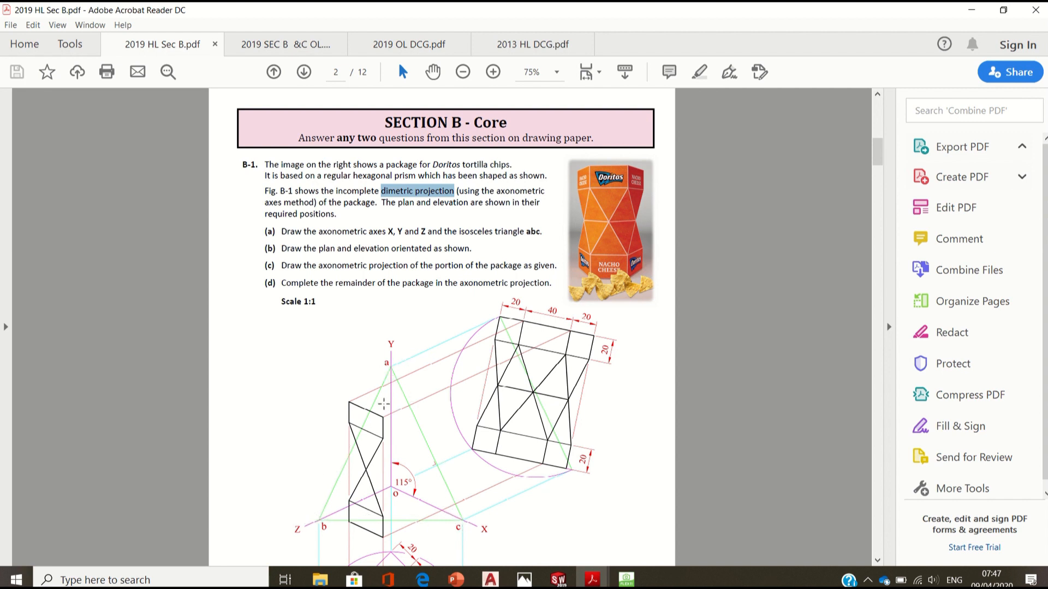
mouse_move(381, 475)
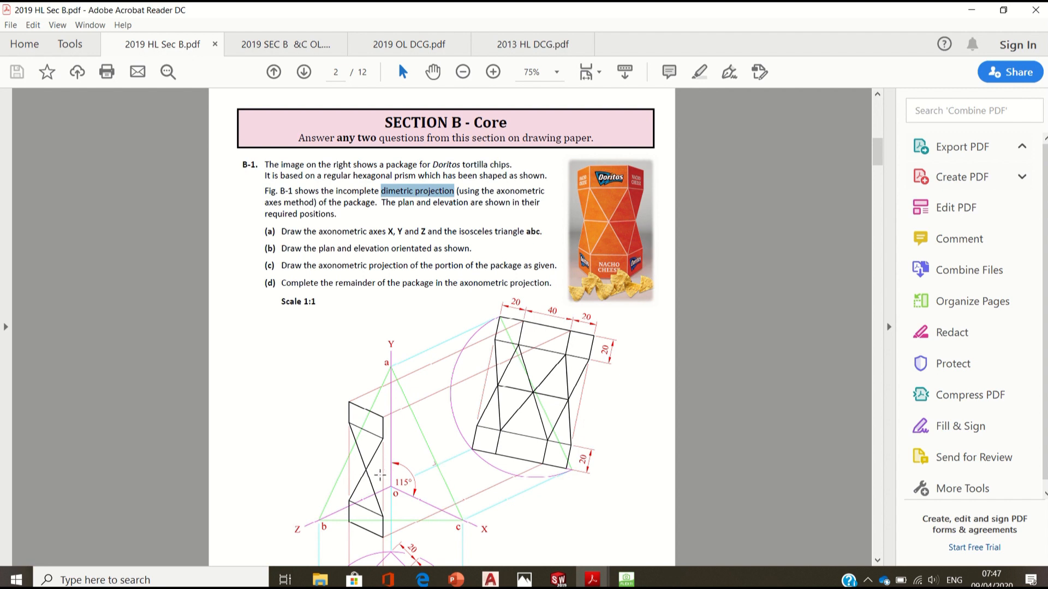
mouse_move(490, 254)
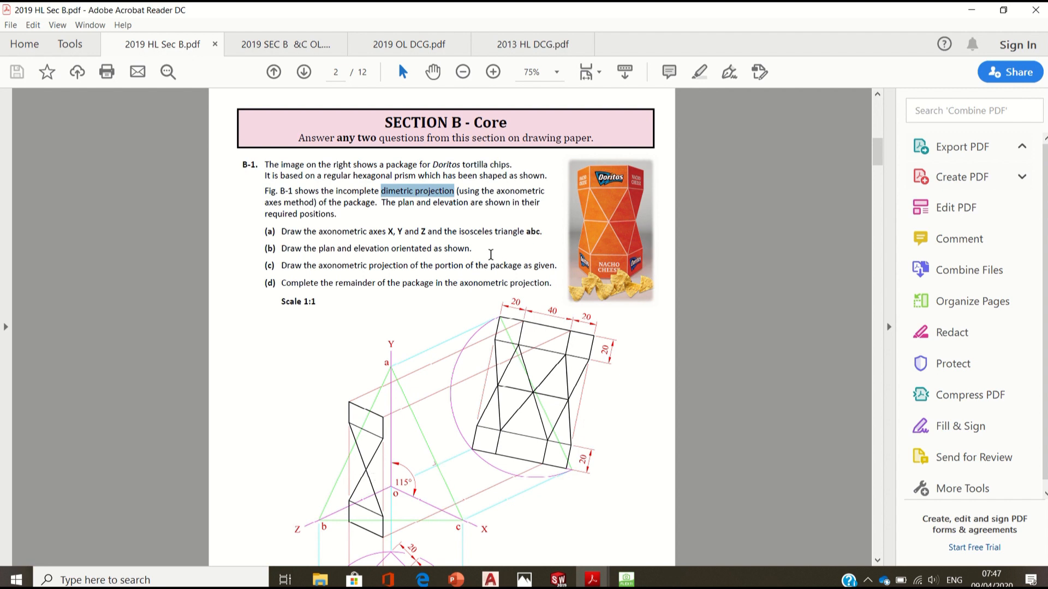
- Scroll to Fig. B-1 and zoom to 100% on its plan, elevation and axonometric views
scroll("down", 3)
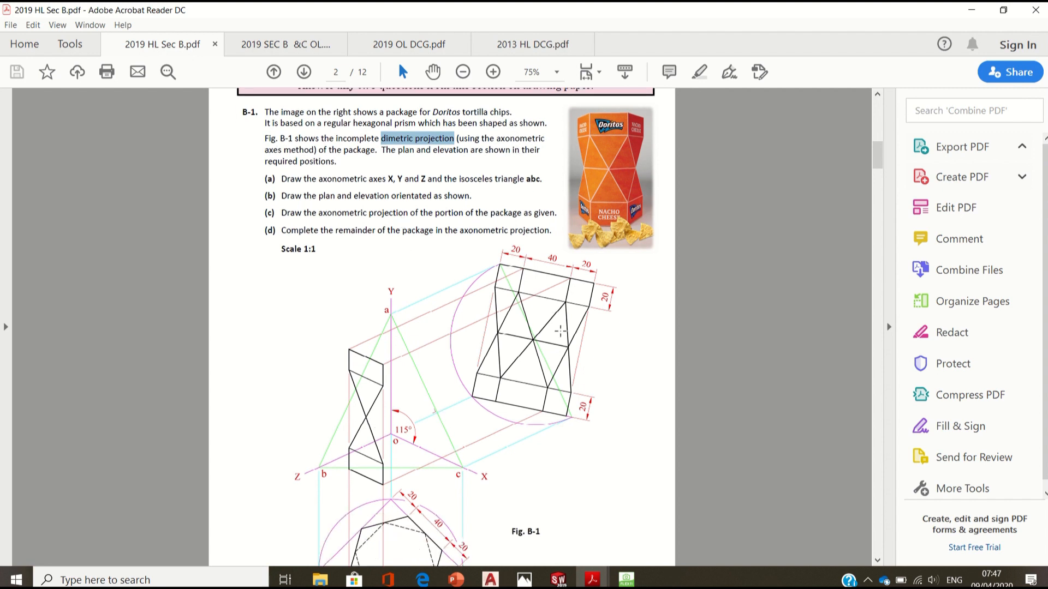
scroll("up", 3)
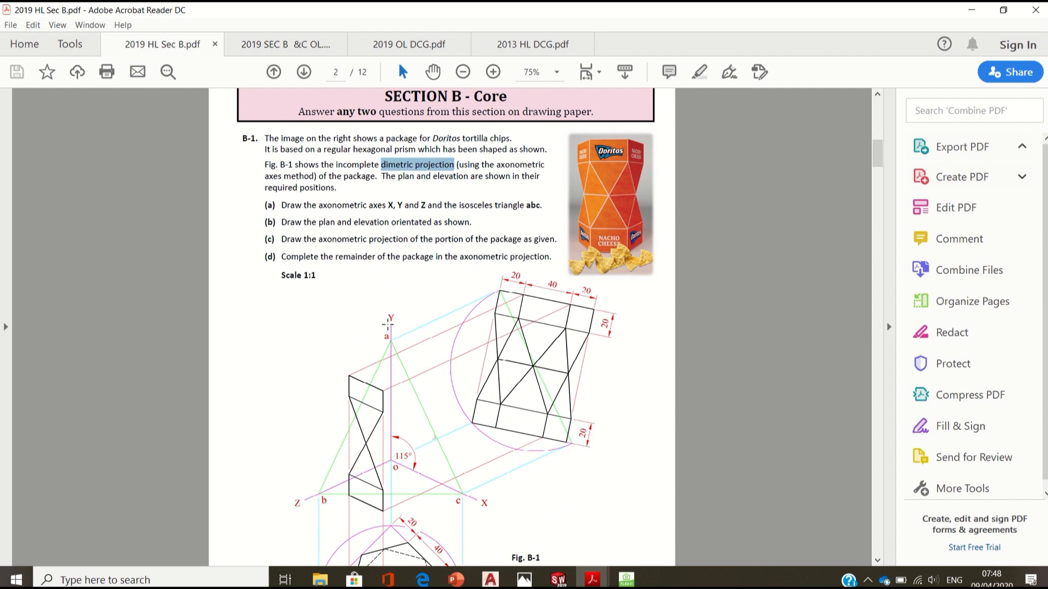
scroll("down", 3)
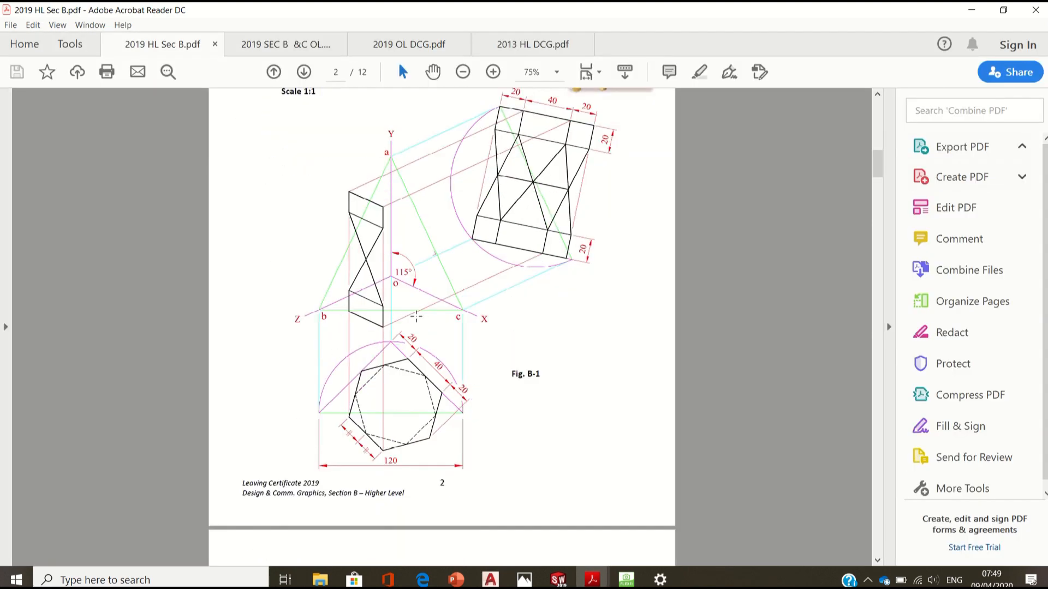
left_click(492, 72)
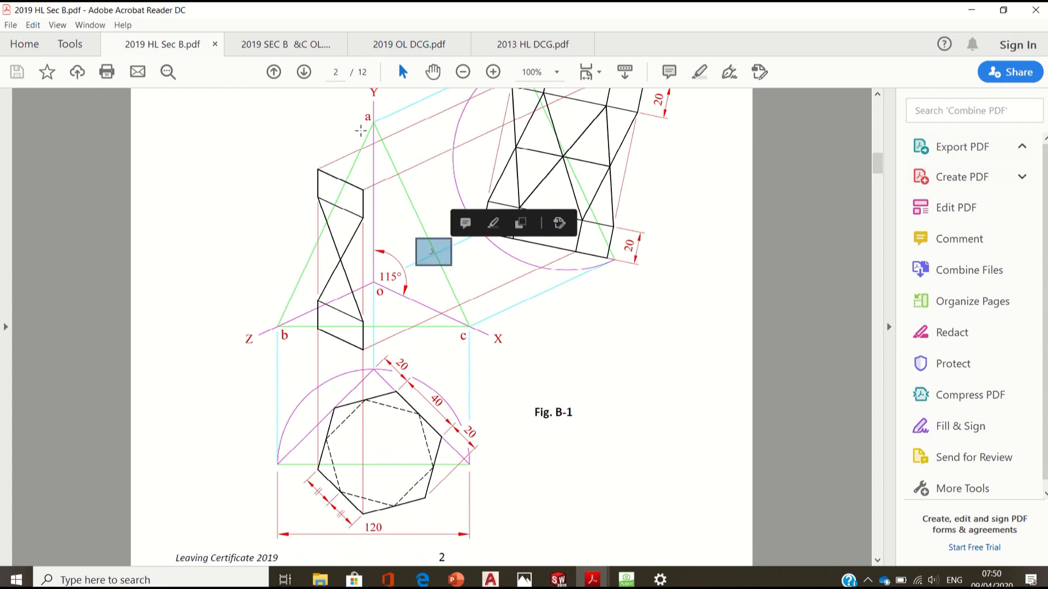
mouse_move(334, 303)
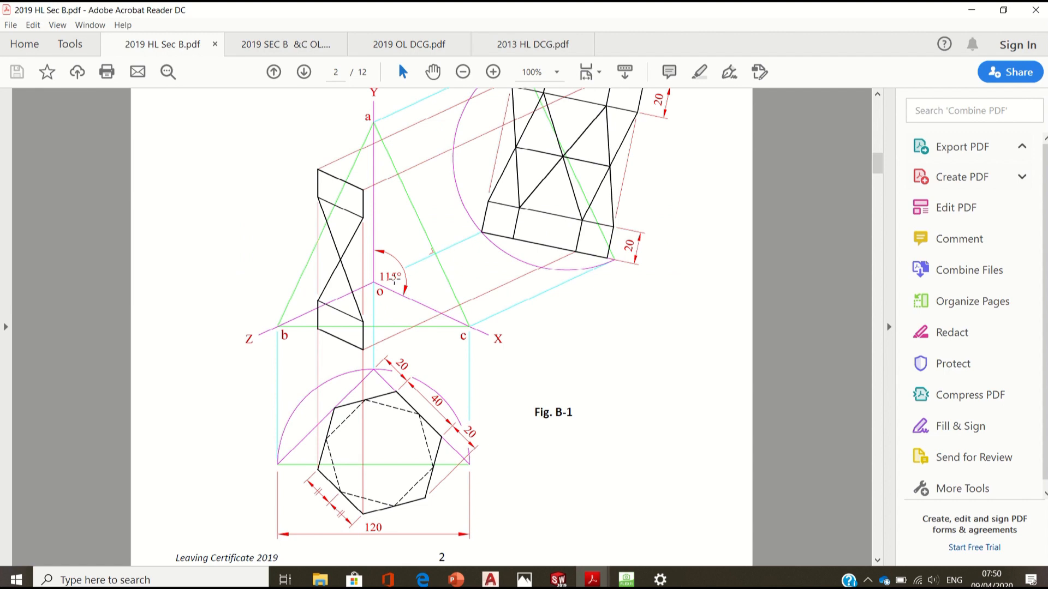
mouse_move(635, 571)
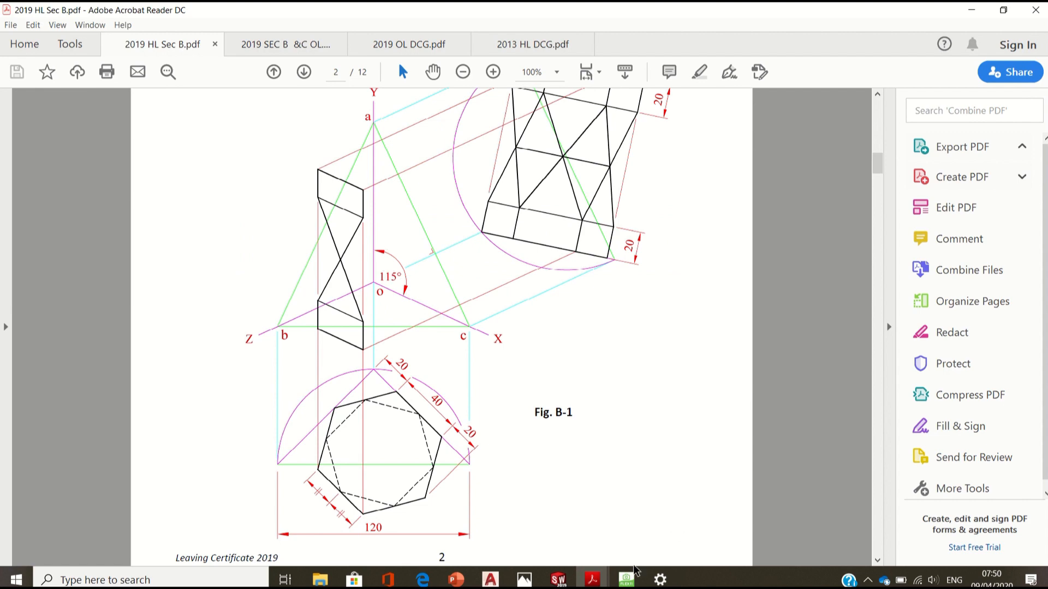
- Show the live camera view of the pencil-drawn X, Y, Z axes and isosceles triangle abc
left_click(624, 579)
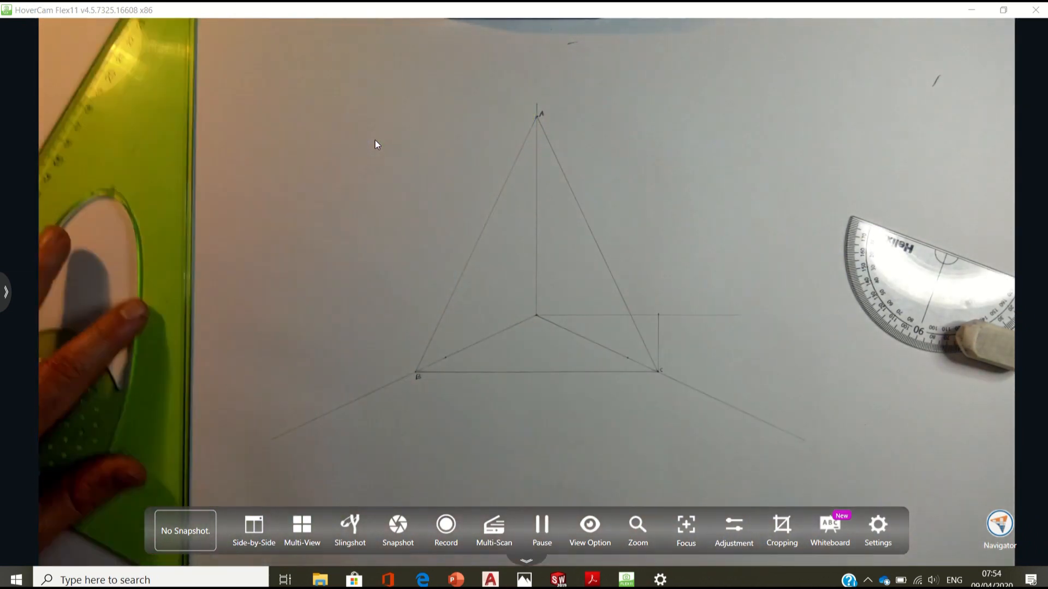
- Return to question B-1 and scroll to the hexagonal plan beneath Fig. B-1's axes
left_click(590, 579)
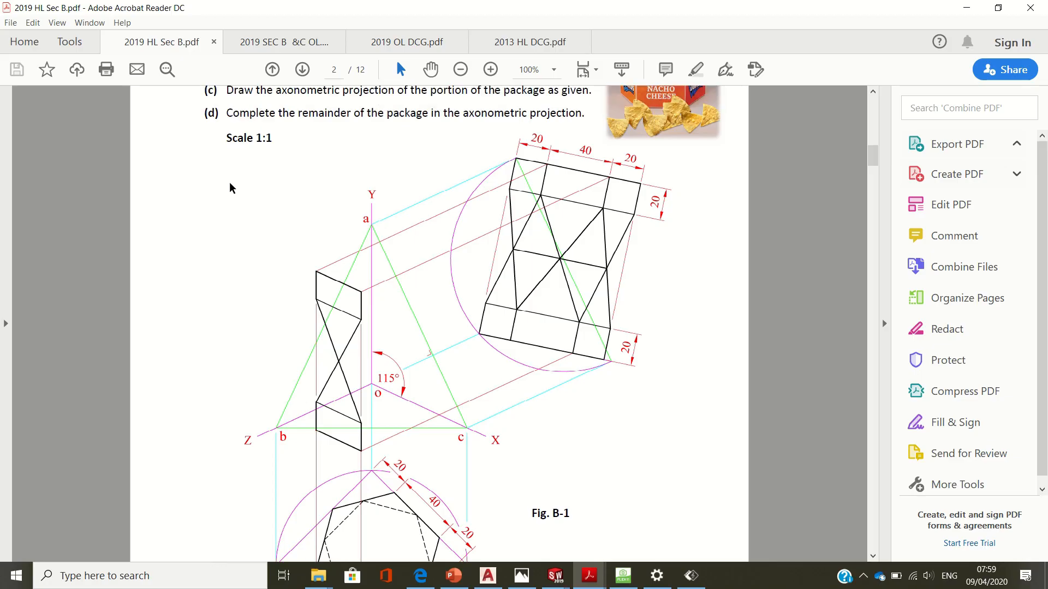
scroll("up", 3)
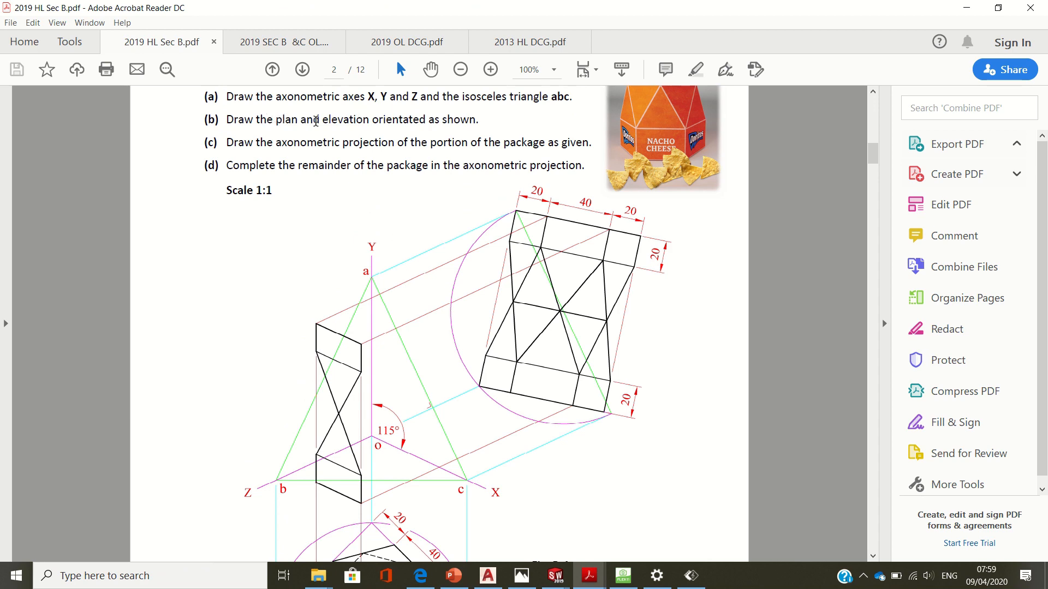
scroll("down", 3)
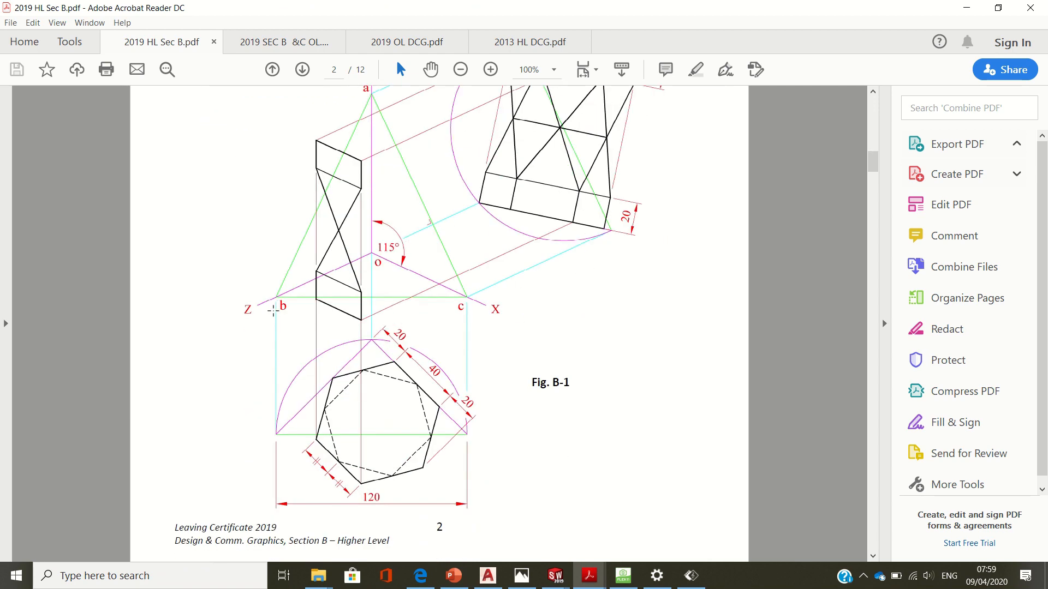
mouse_move(434, 388)
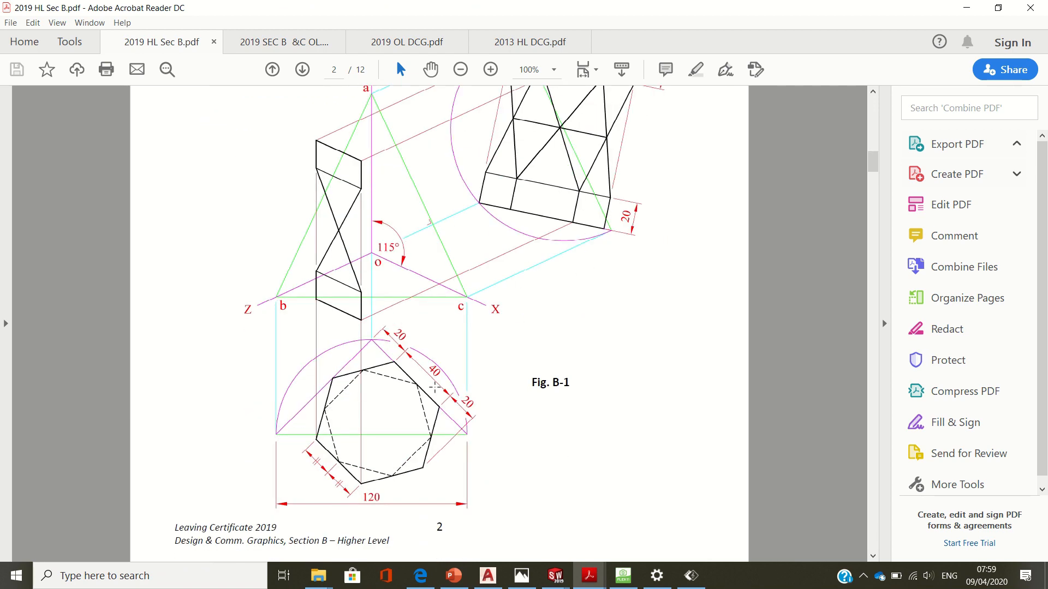
mouse_move(370, 335)
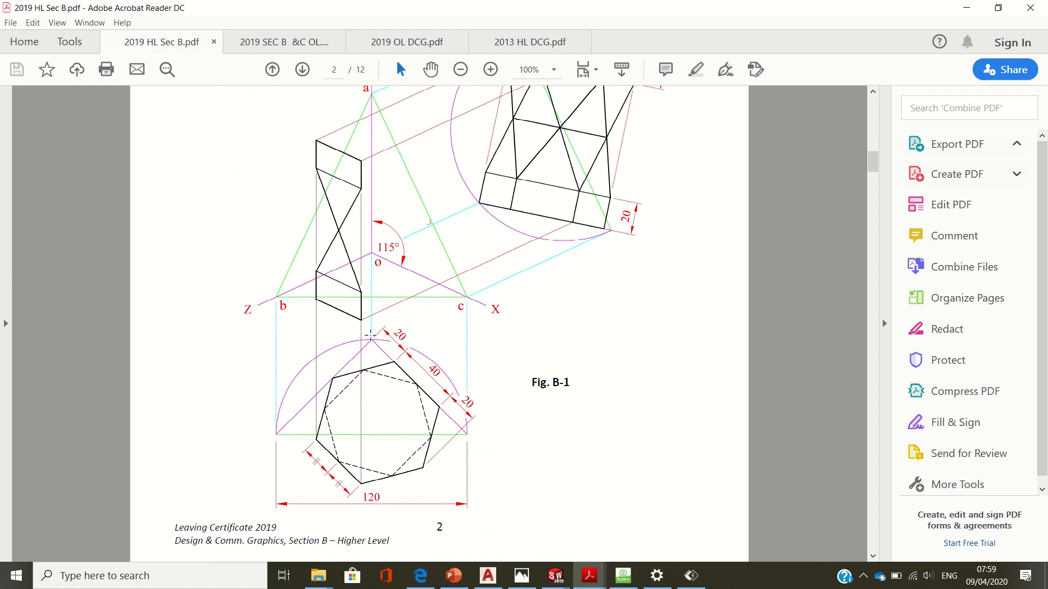
mouse_move(412, 300)
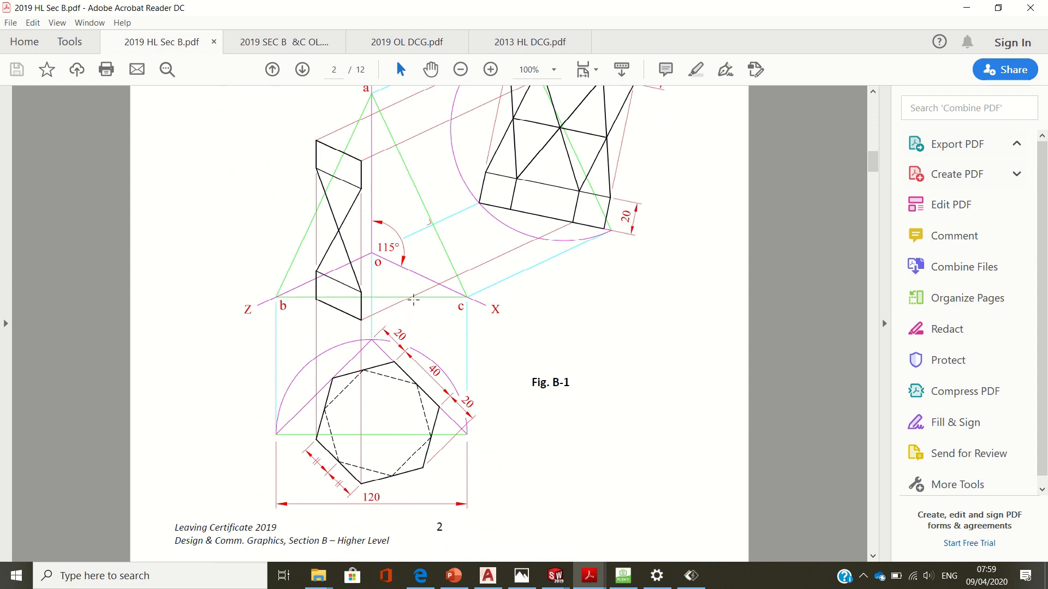
mouse_move(358, 354)
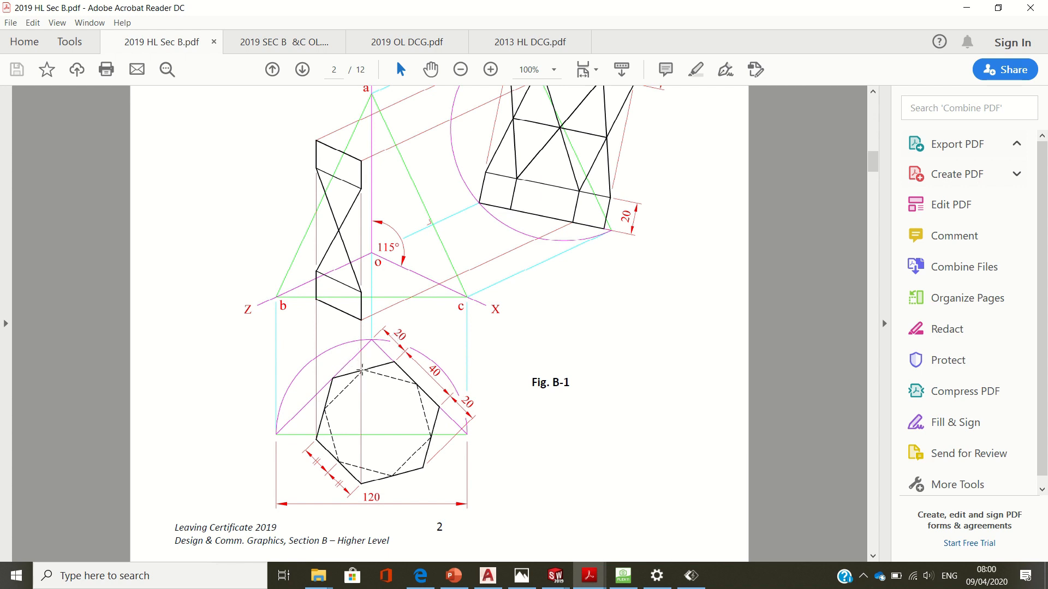
mouse_move(274, 424)
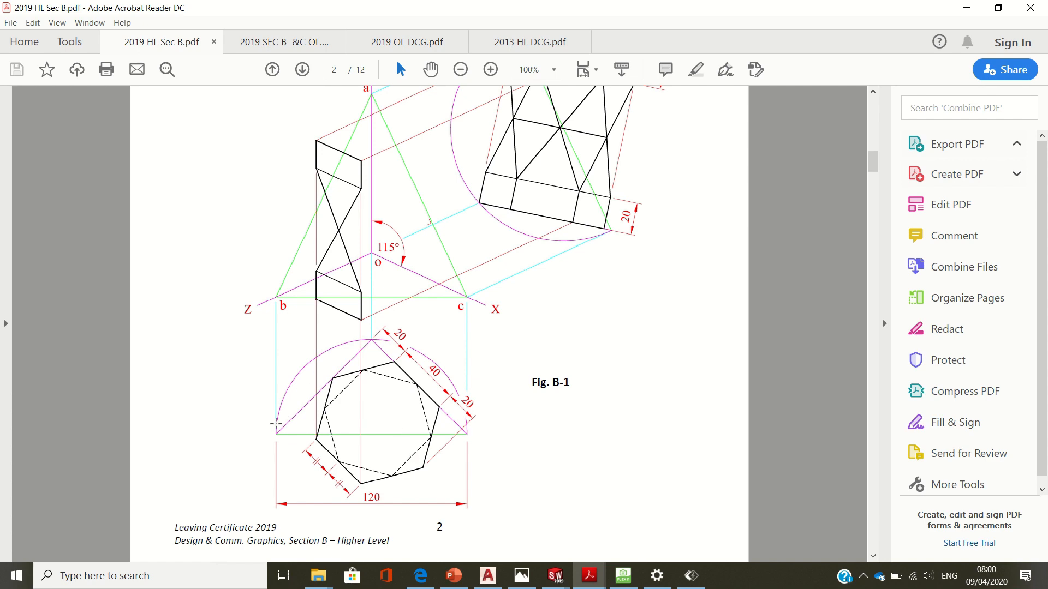
mouse_move(371, 353)
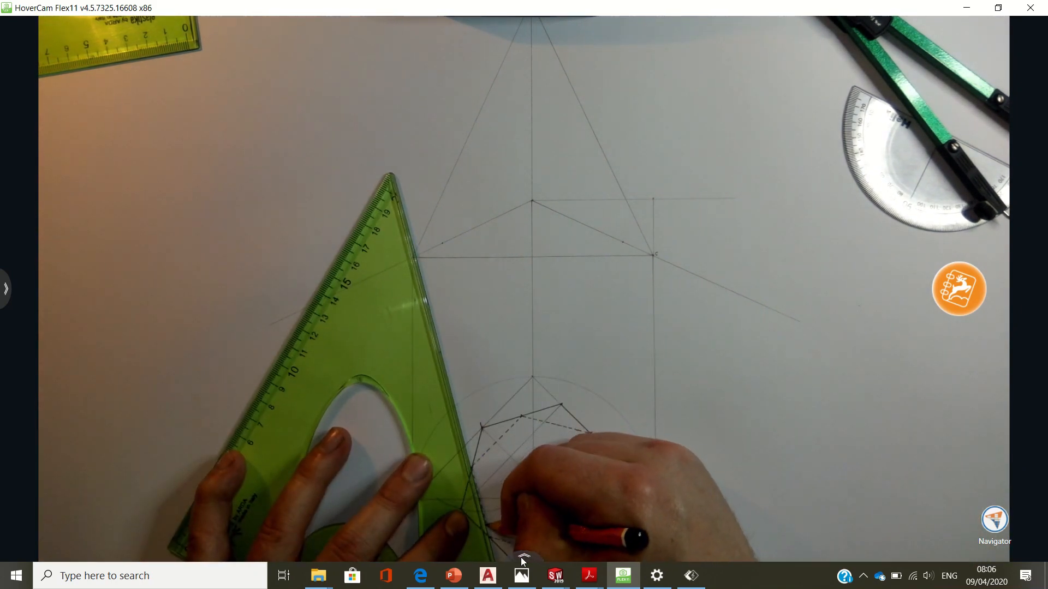
left_click(588, 575)
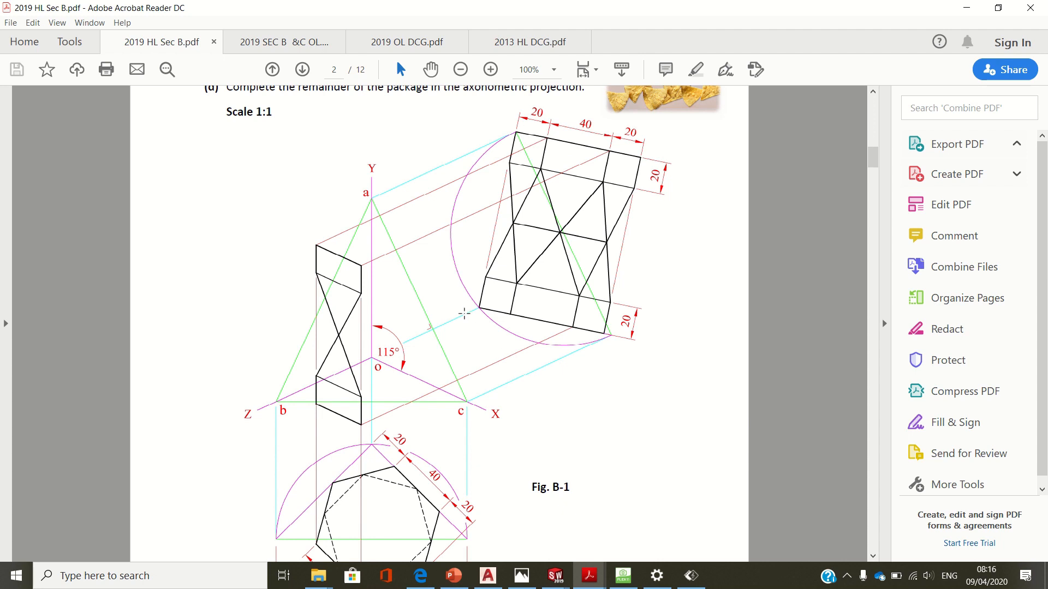
mouse_move(414, 208)
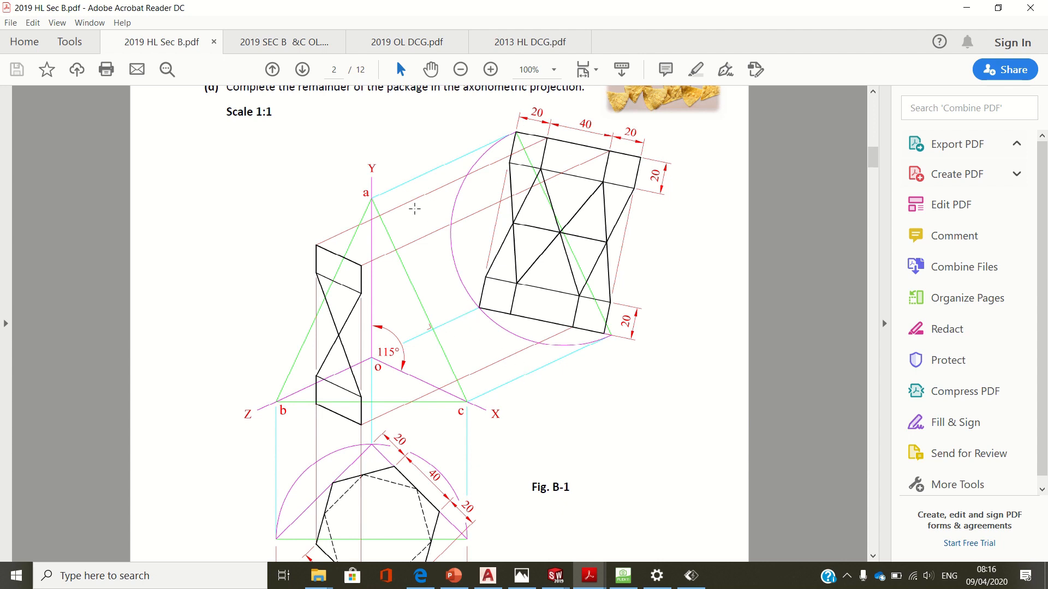
mouse_move(445, 287)
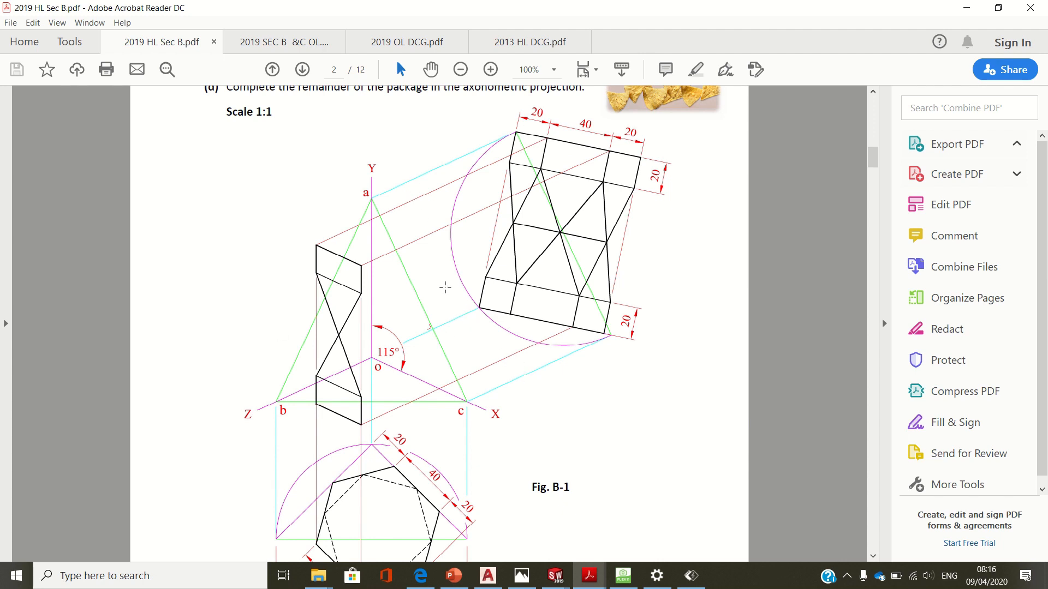
mouse_move(392, 237)
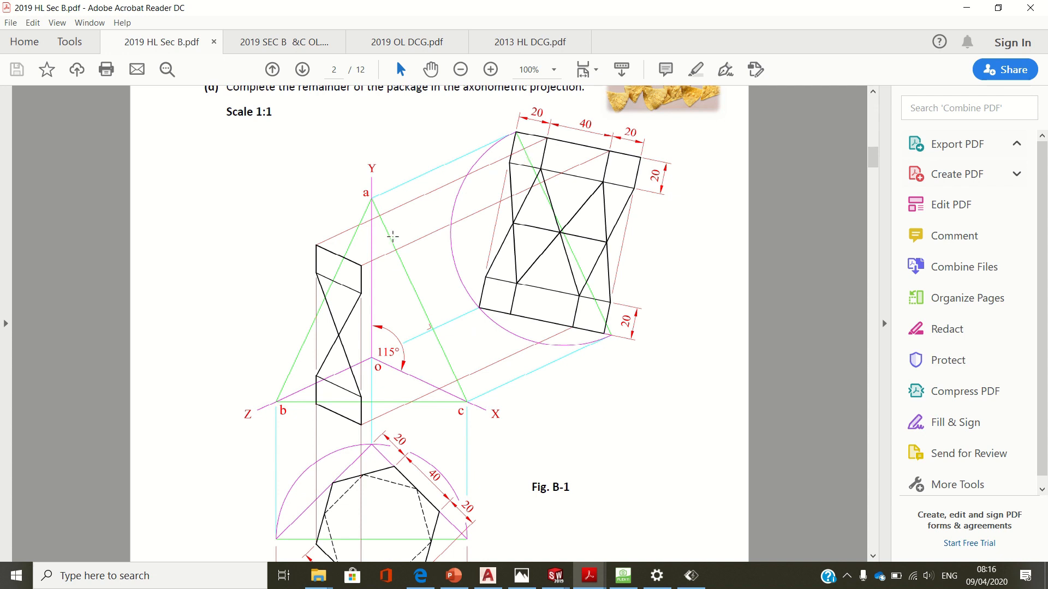
mouse_move(539, 201)
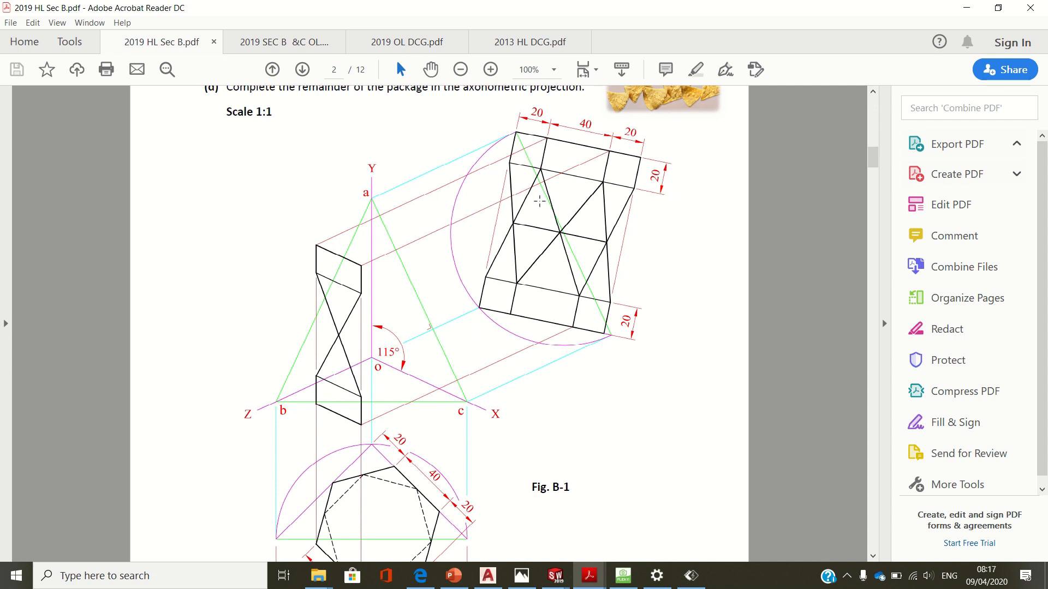
mouse_move(512, 303)
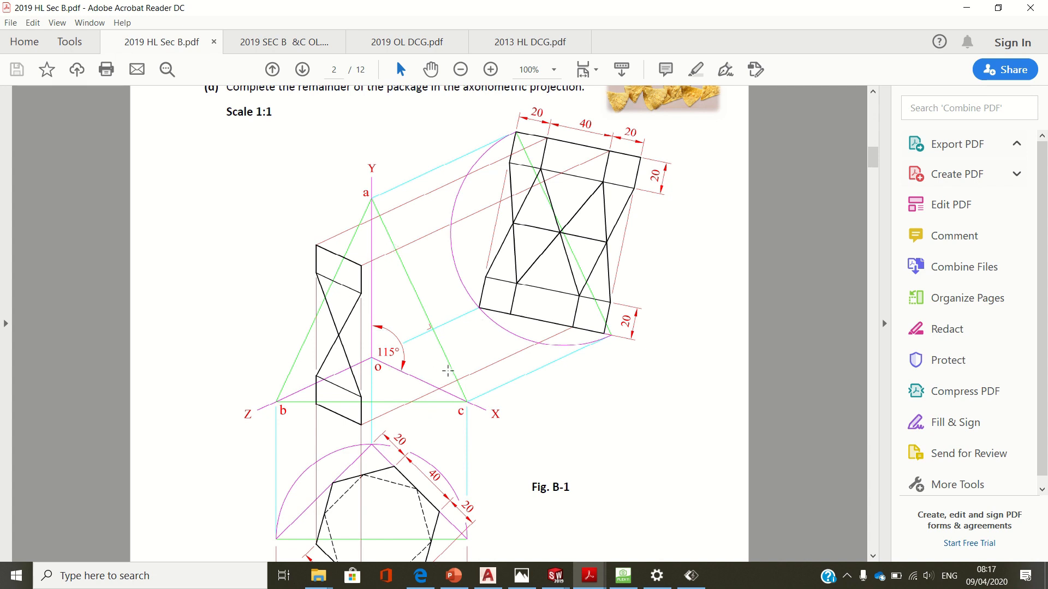
mouse_move(480, 149)
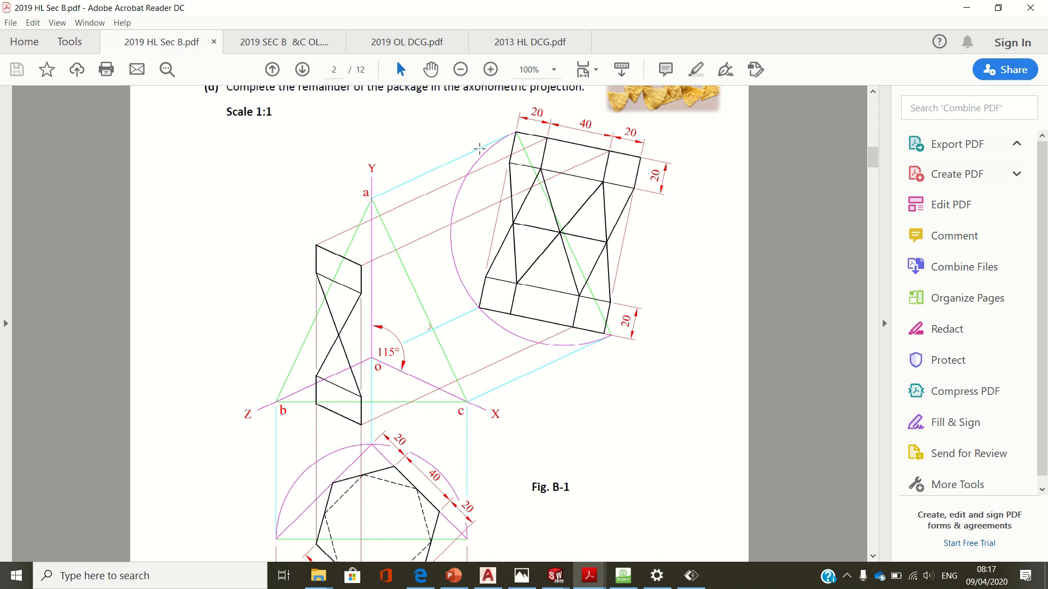
mouse_move(523, 139)
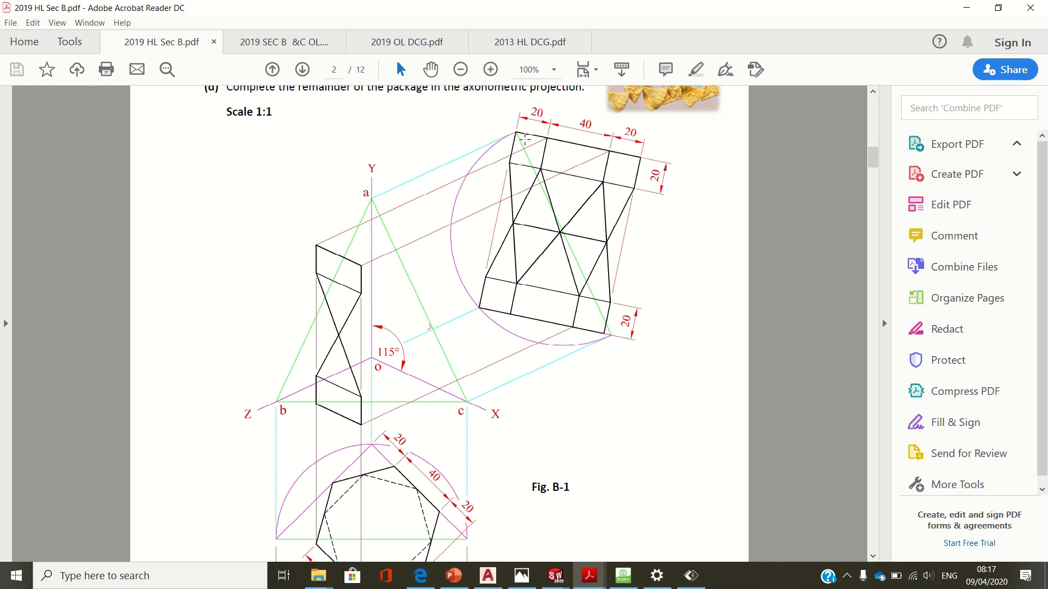
mouse_move(461, 259)
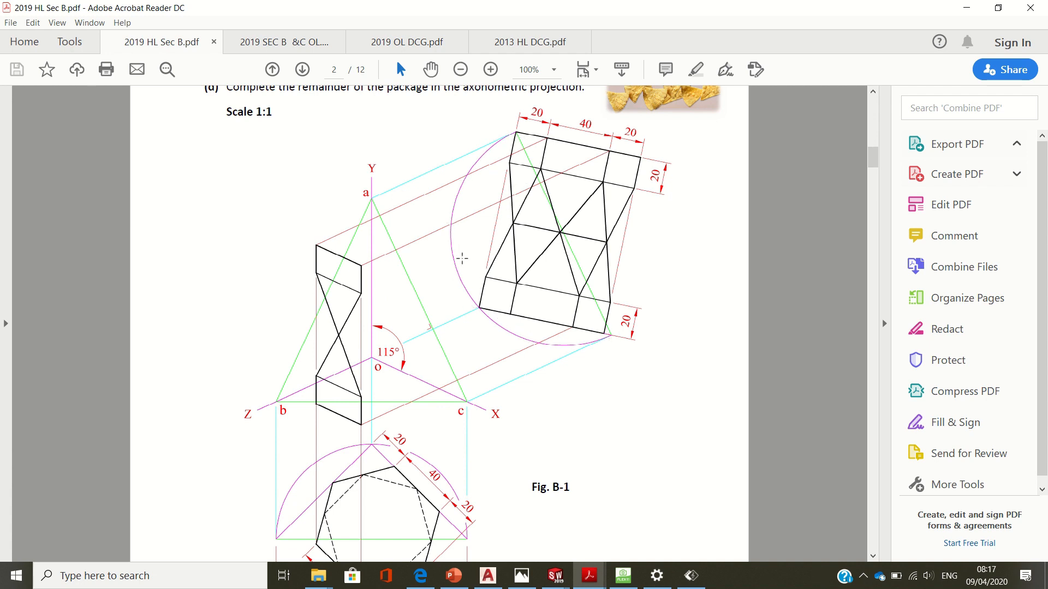
mouse_move(383, 353)
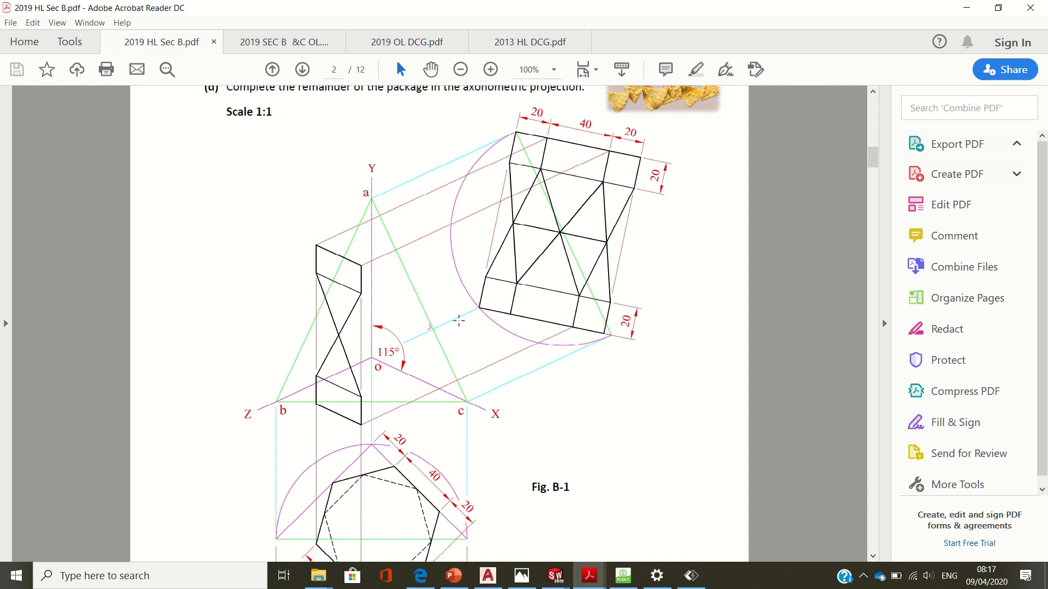
mouse_move(531, 273)
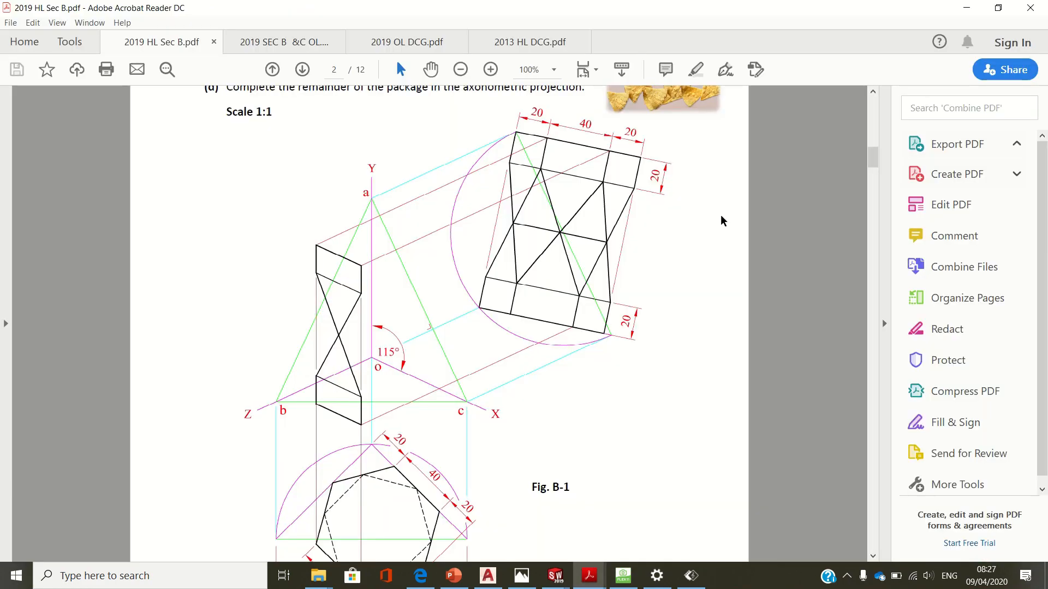
scroll("down", 3)
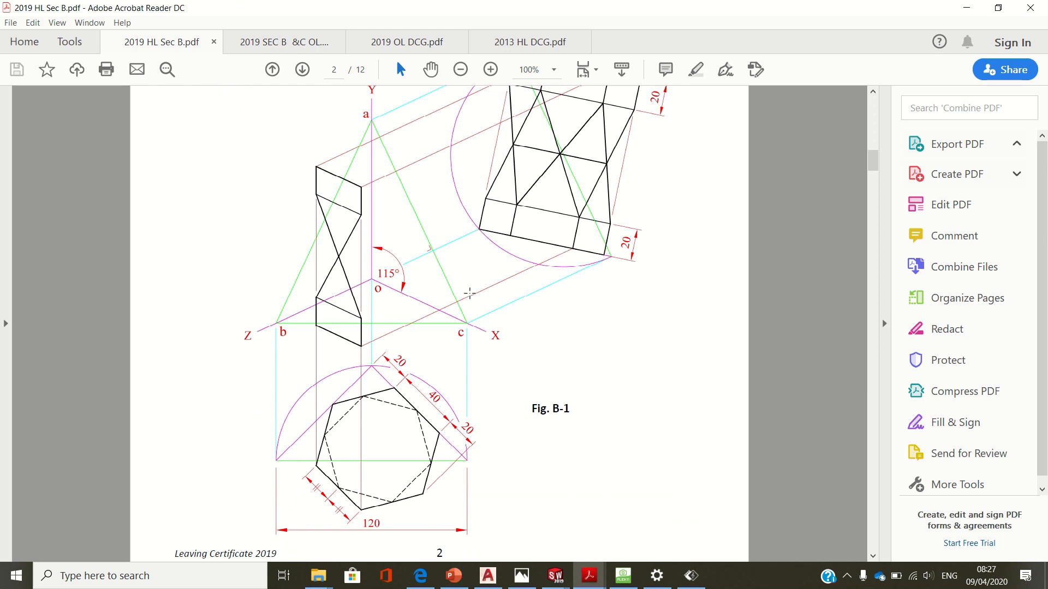
mouse_move(359, 380)
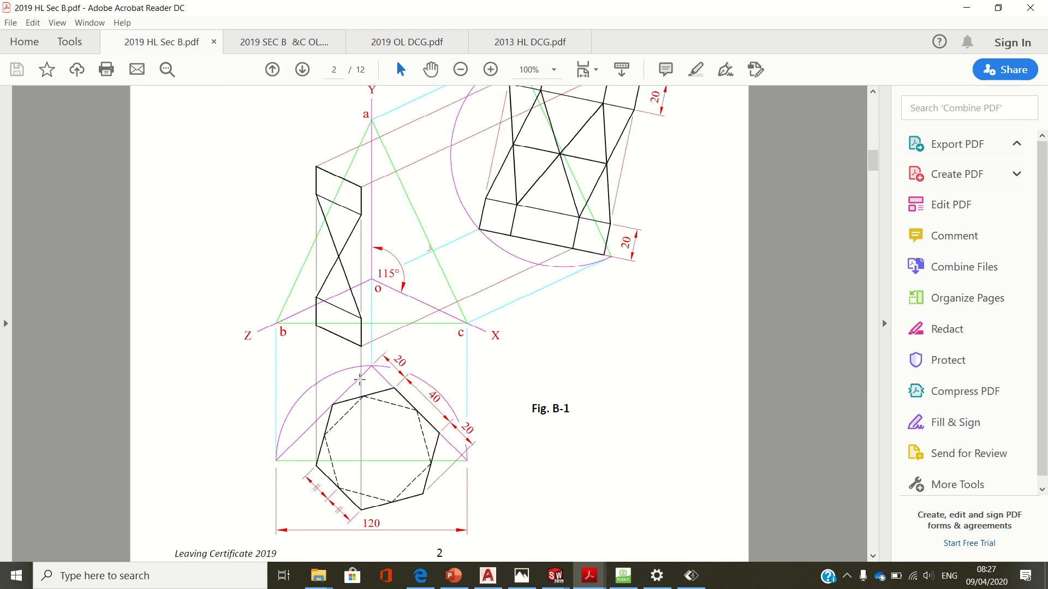
mouse_move(465, 126)
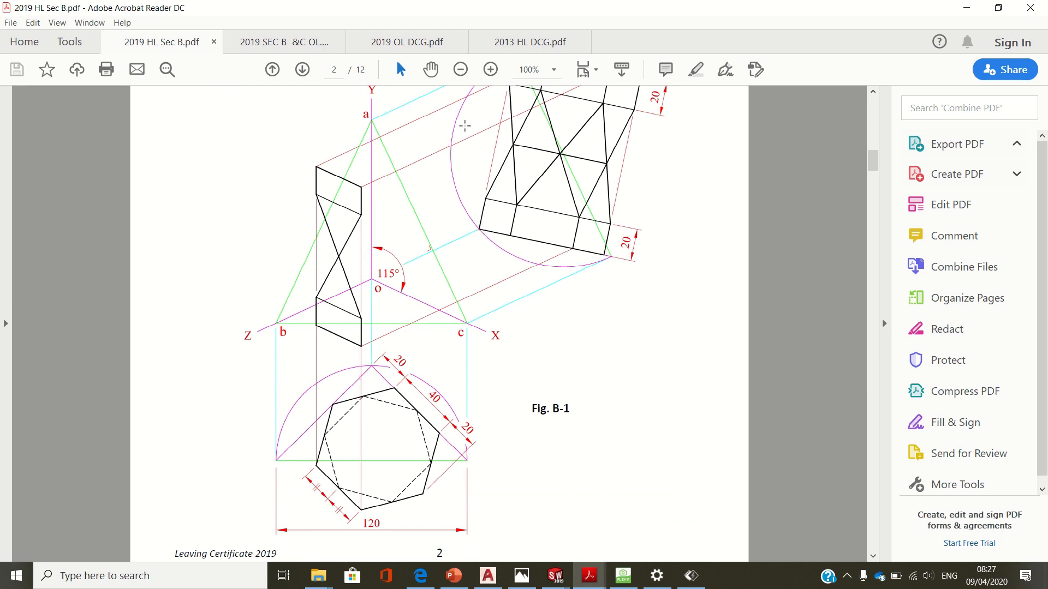
mouse_move(372, 300)
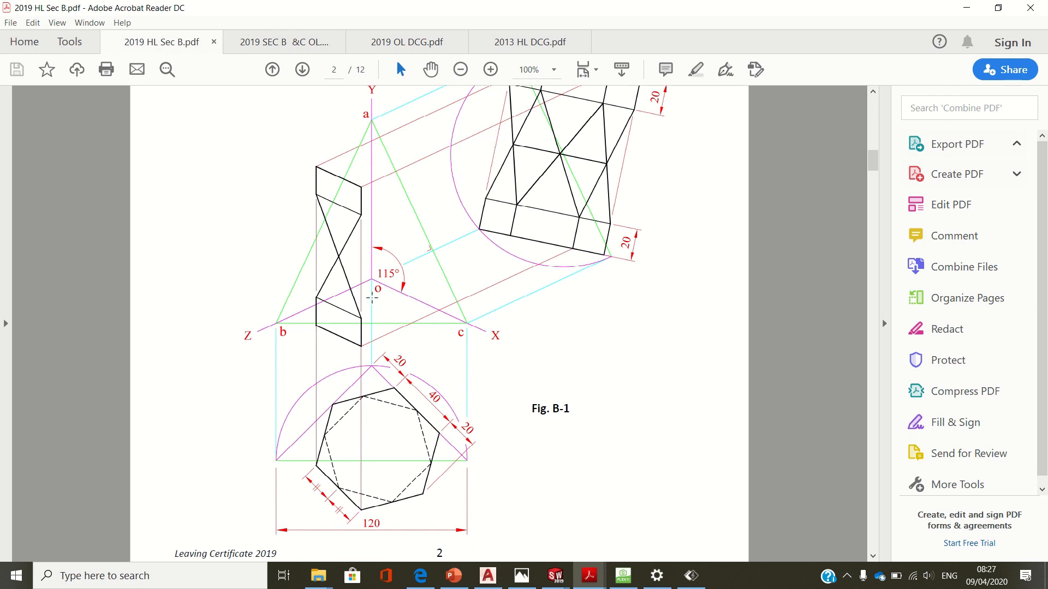
mouse_move(502, 242)
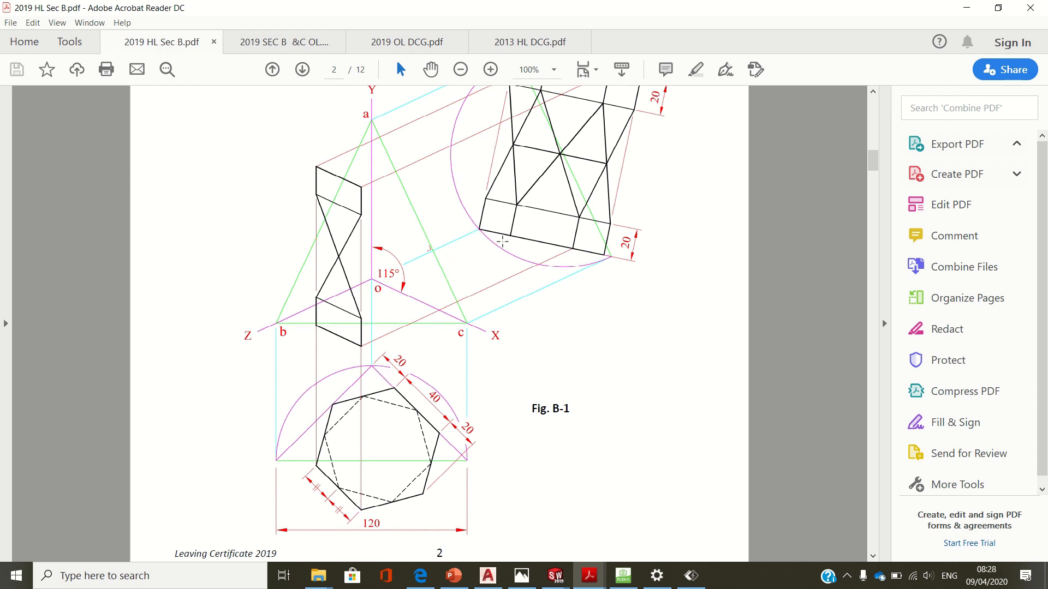
mouse_move(591, 249)
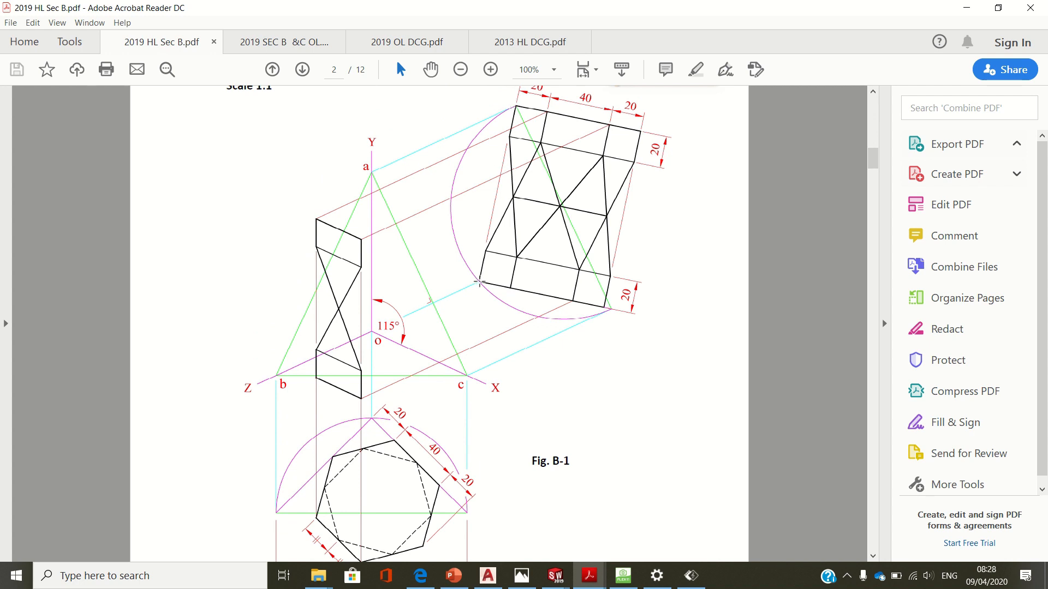
mouse_move(506, 192)
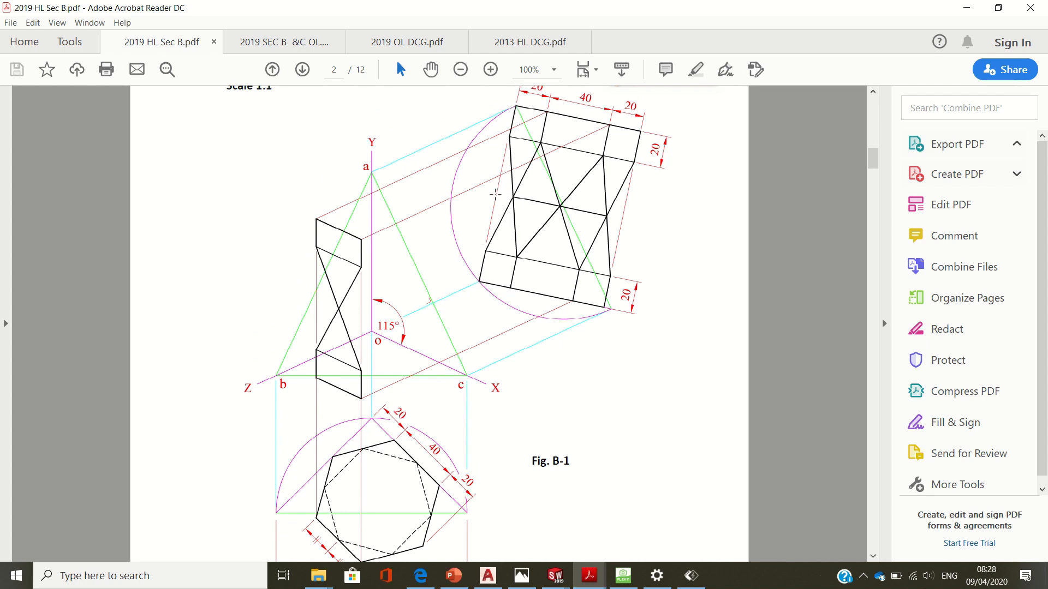
left_click(621, 576)
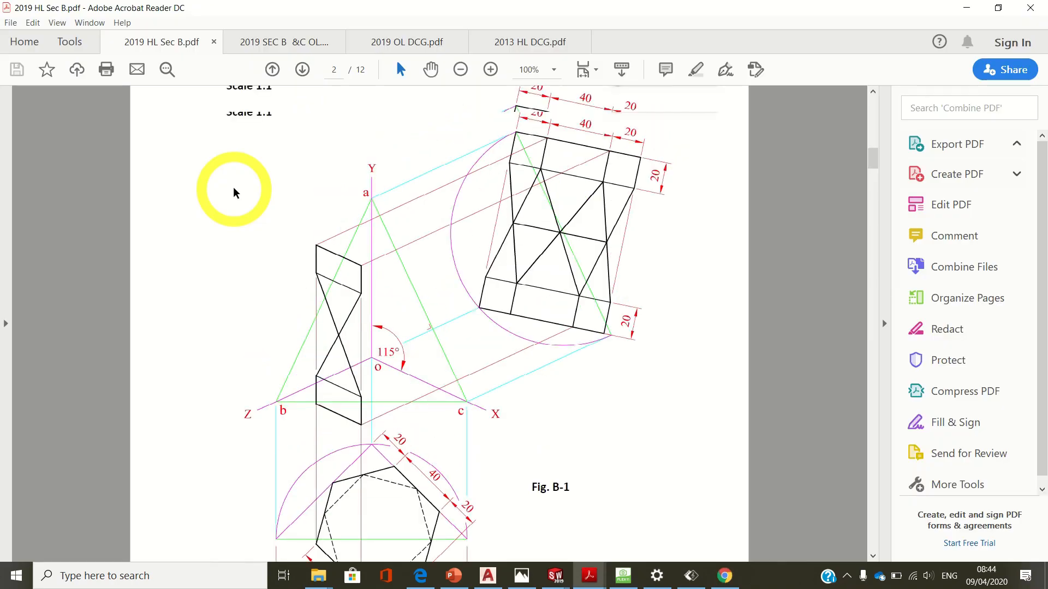
scroll("up", 3)
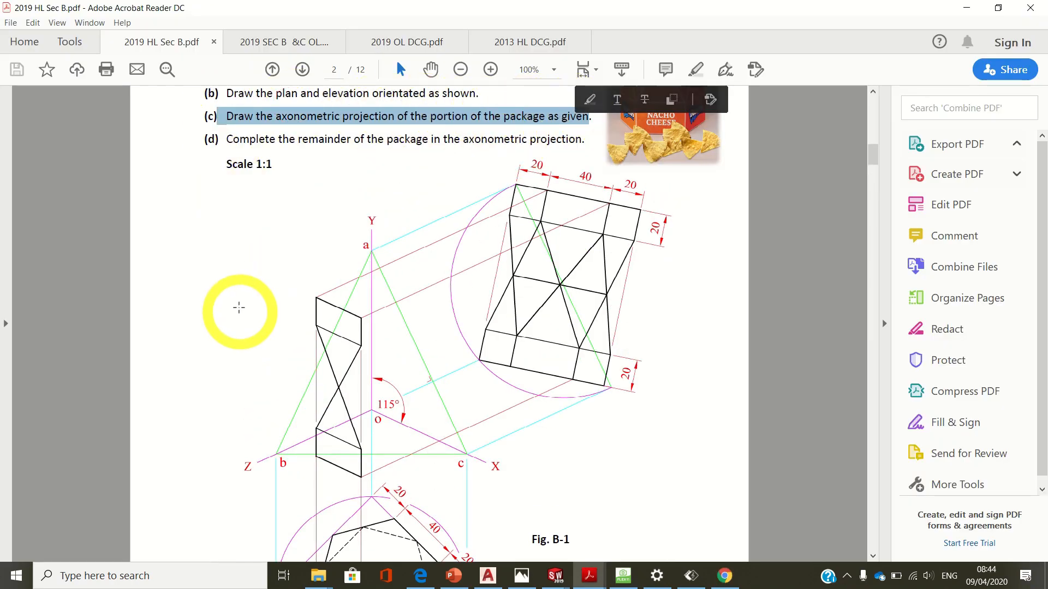
scroll("down", 3)
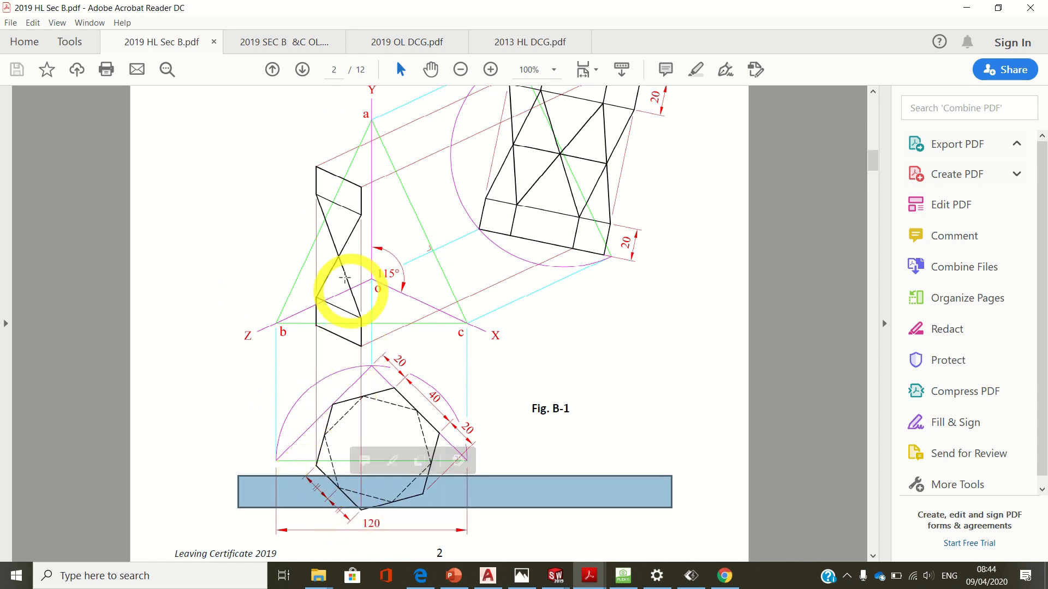
scroll("up", 3)
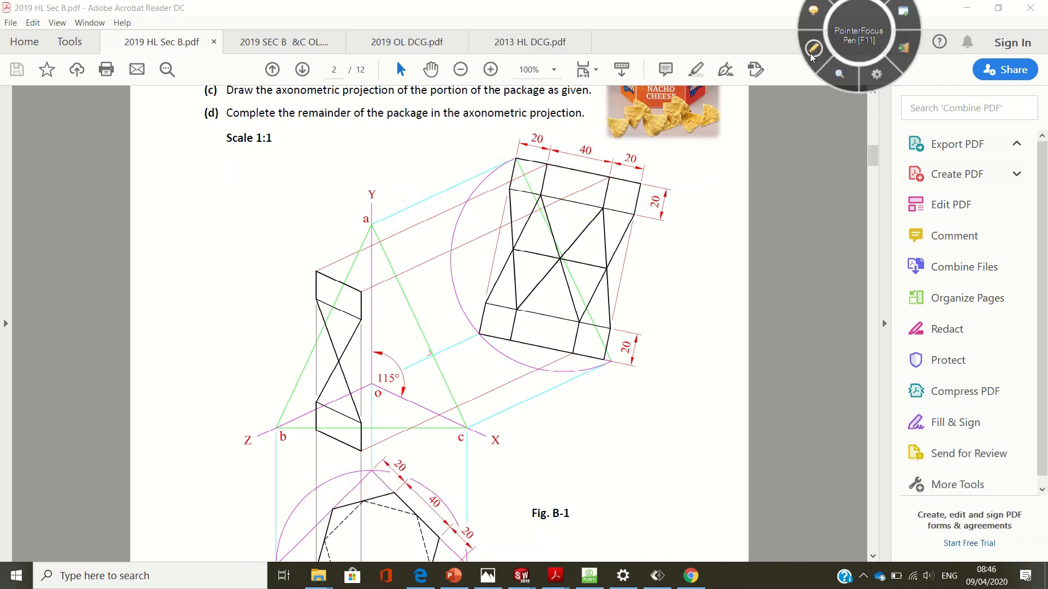
left_click(814, 49)
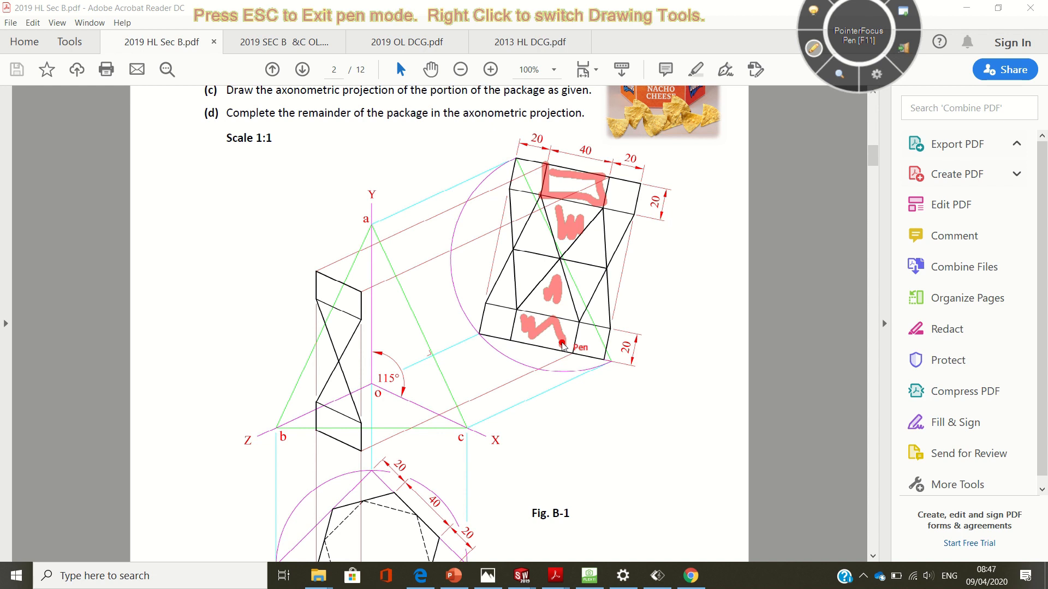
mouse_move(710, 114)
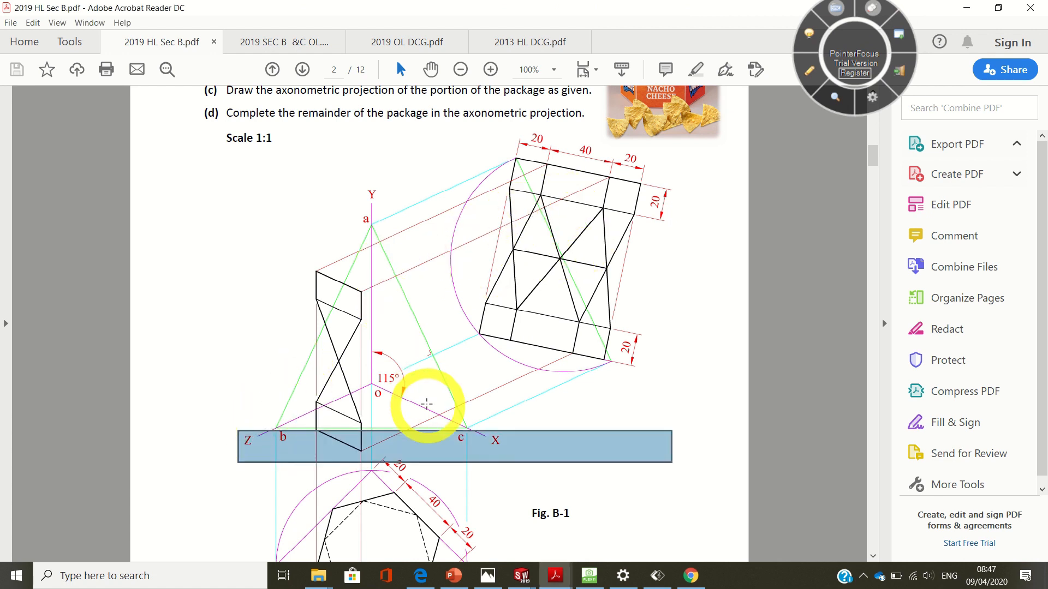
- Scroll past Fig. B-1 and show the live camera view of the red-shaded axonometric package
scroll("down", 3)
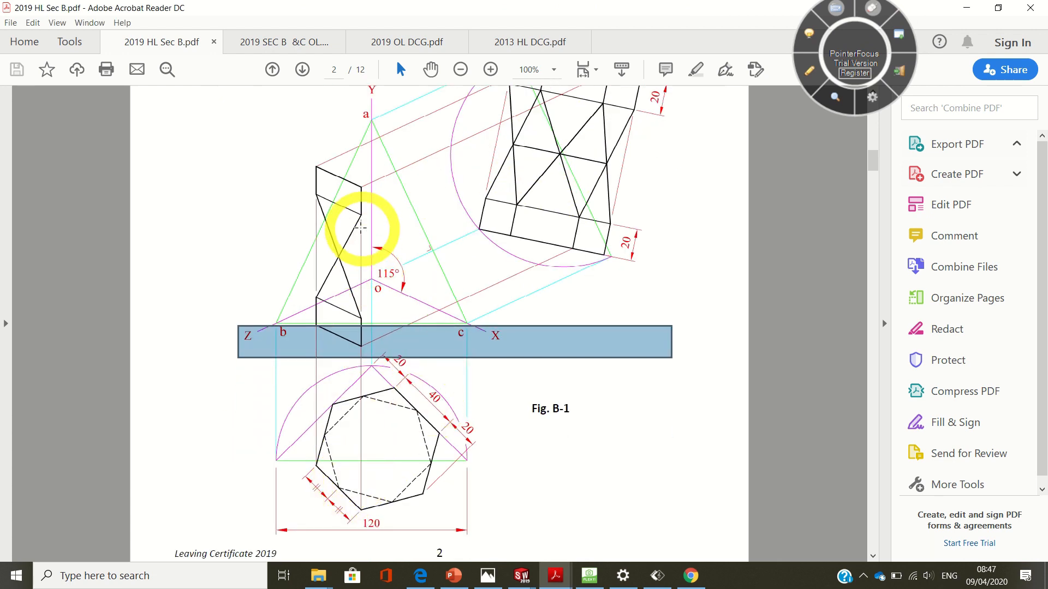
scroll("down", 3)
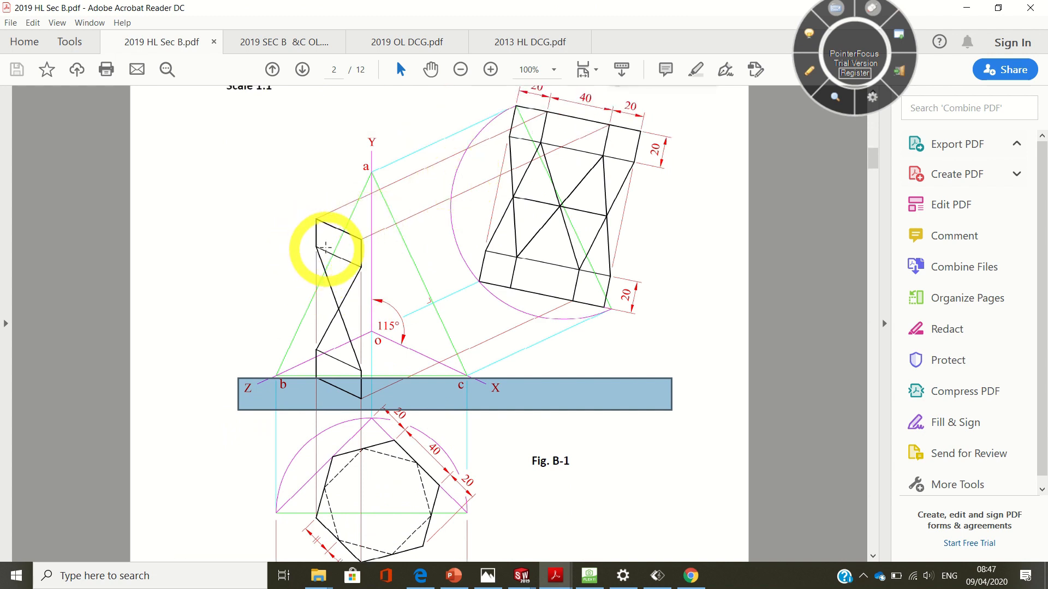
mouse_move(543, 198)
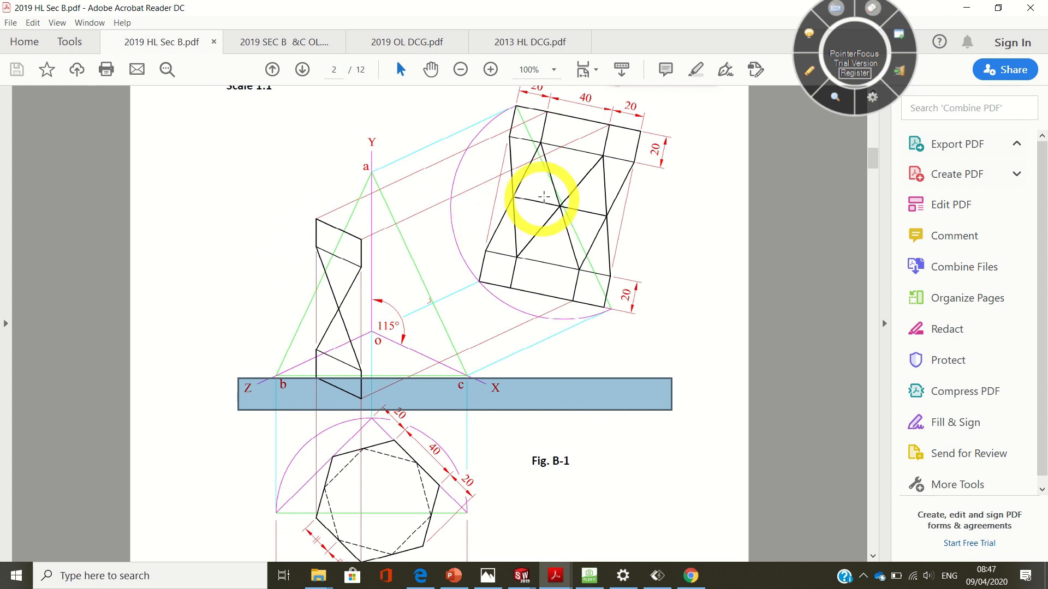
mouse_move(561, 211)
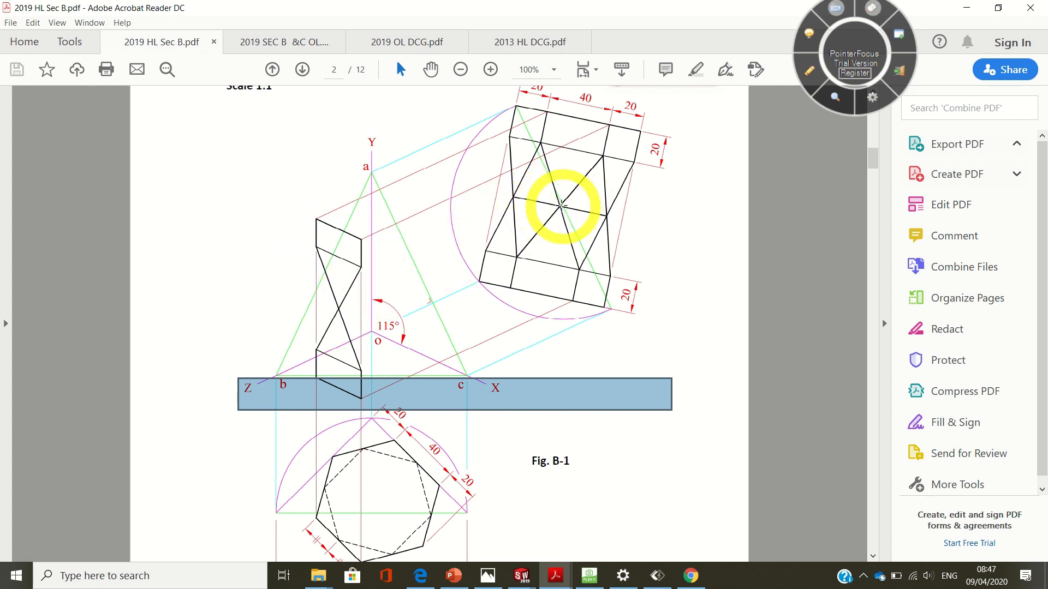
mouse_move(344, 303)
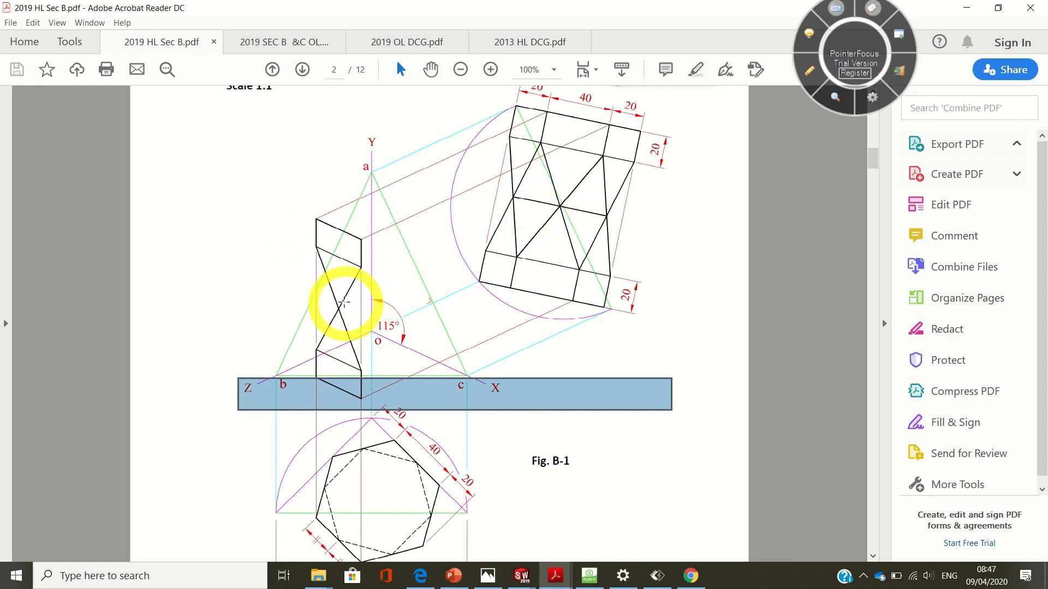
mouse_move(469, 292)
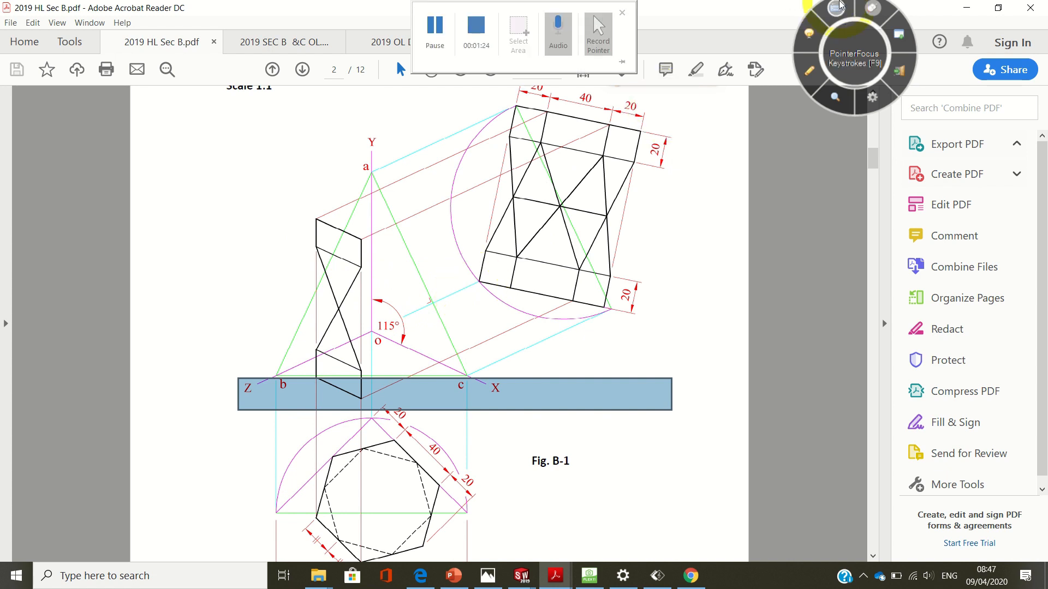
left_click(588, 575)
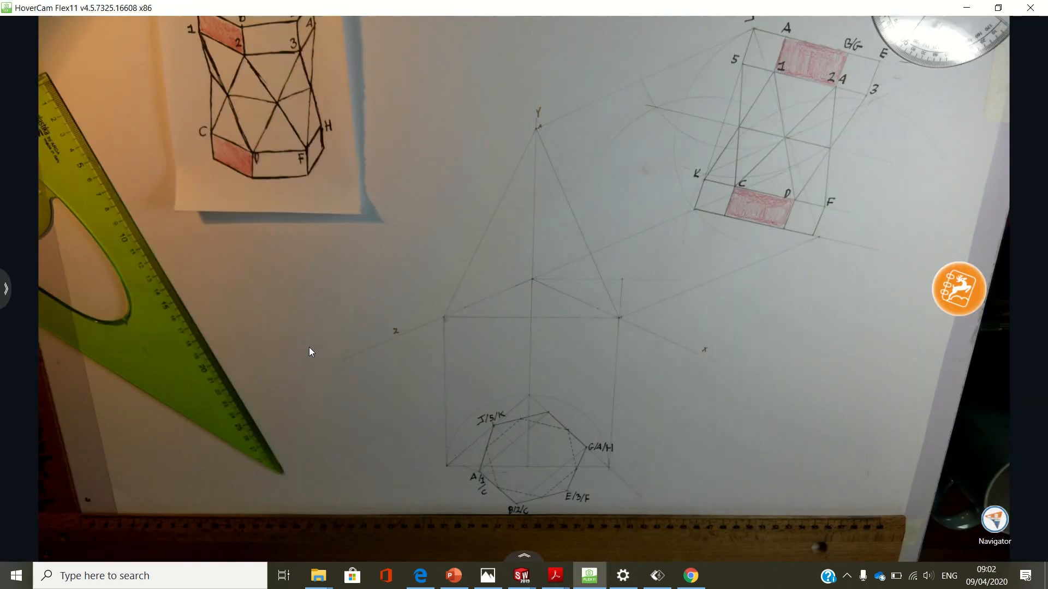